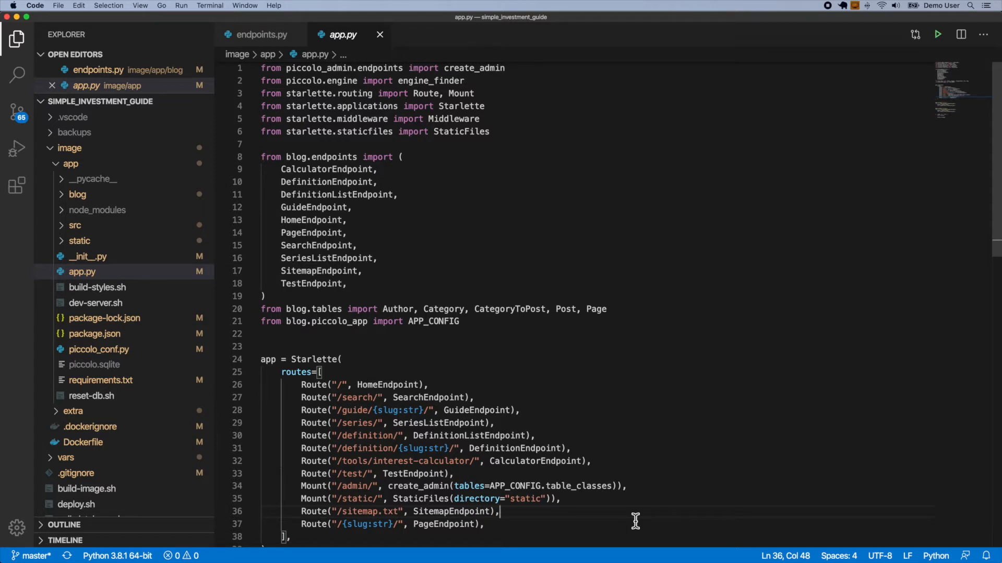
mouse_move(108, 159)
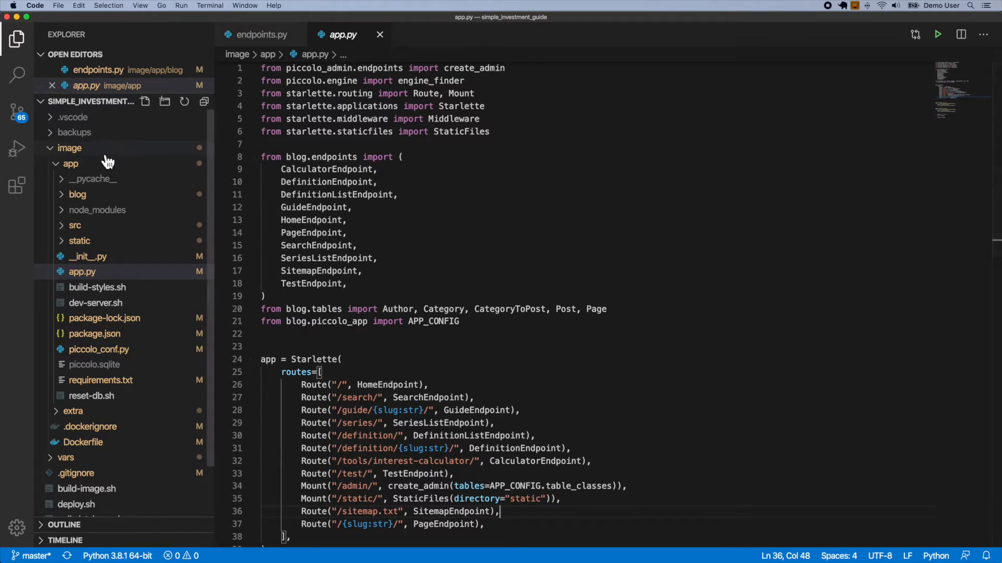
Re-expand the image and app folders and inspect app.py's Starlette constructor and HomeEndpoint route
left_click(69, 148)
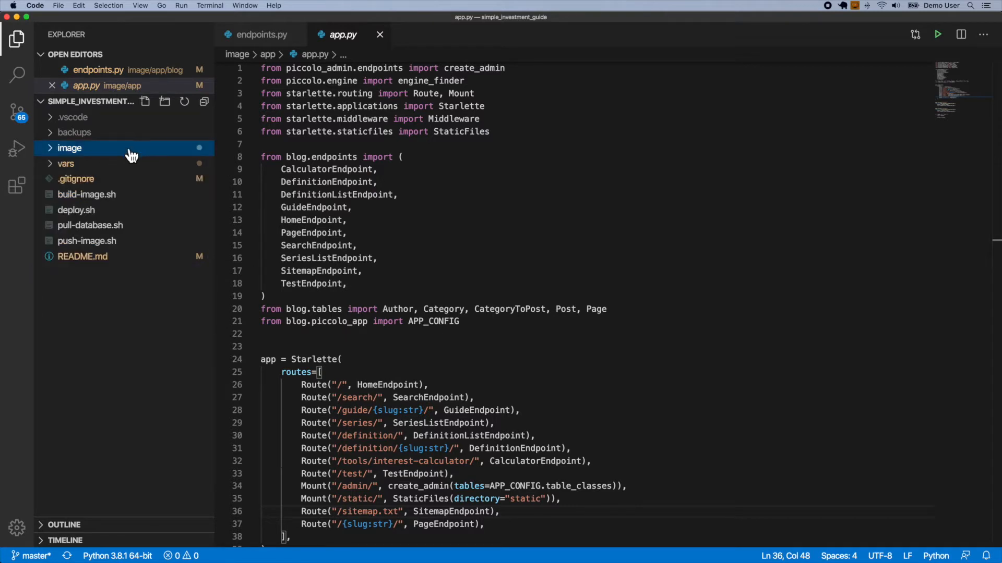
mouse_move(102, 152)
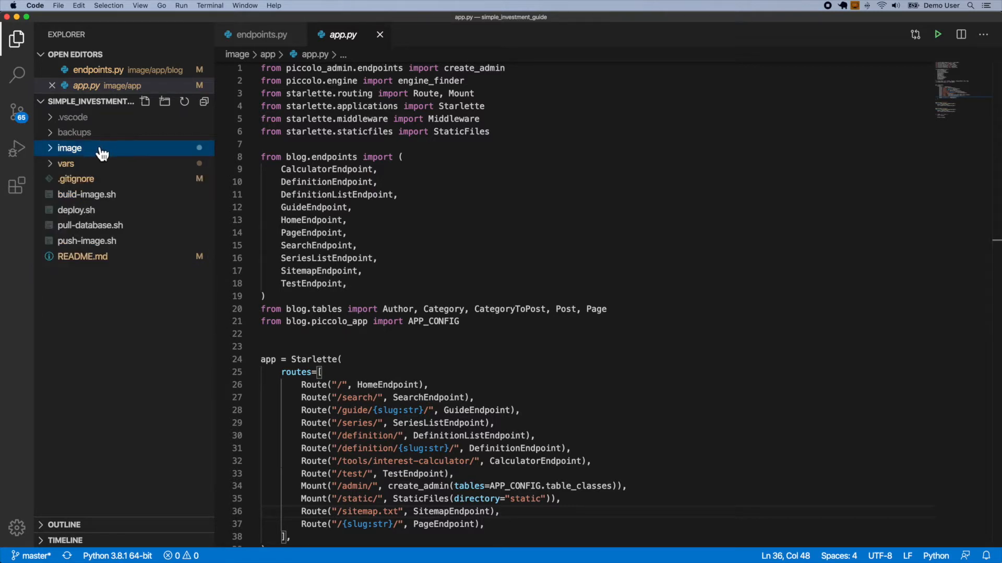
left_click(69, 147)
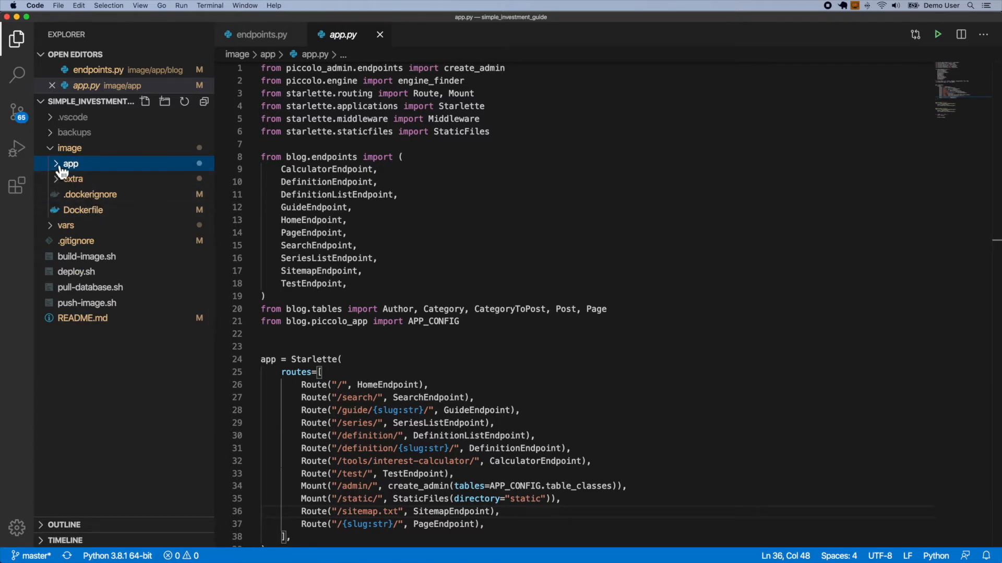
left_click(71, 163)
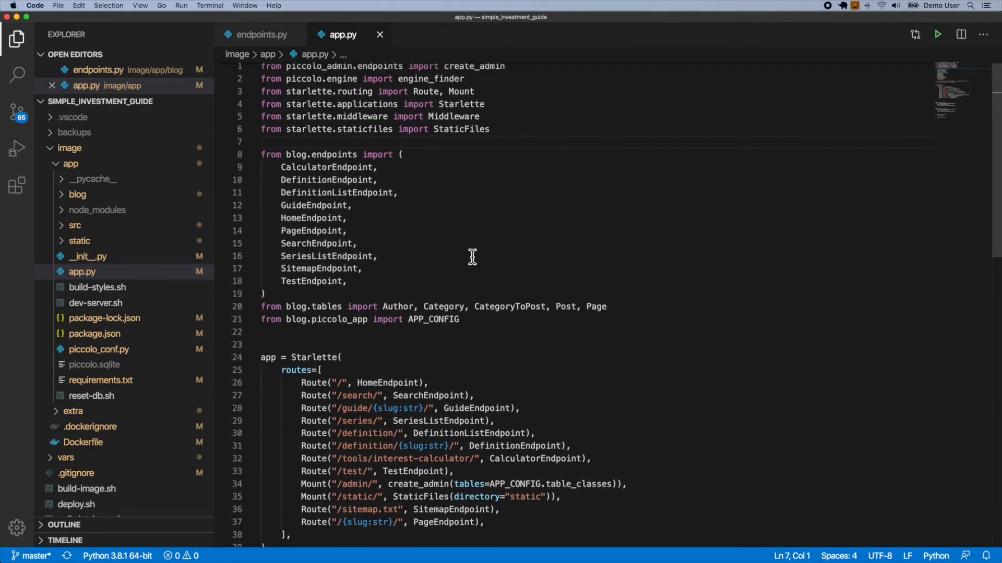
scroll("down", 3)
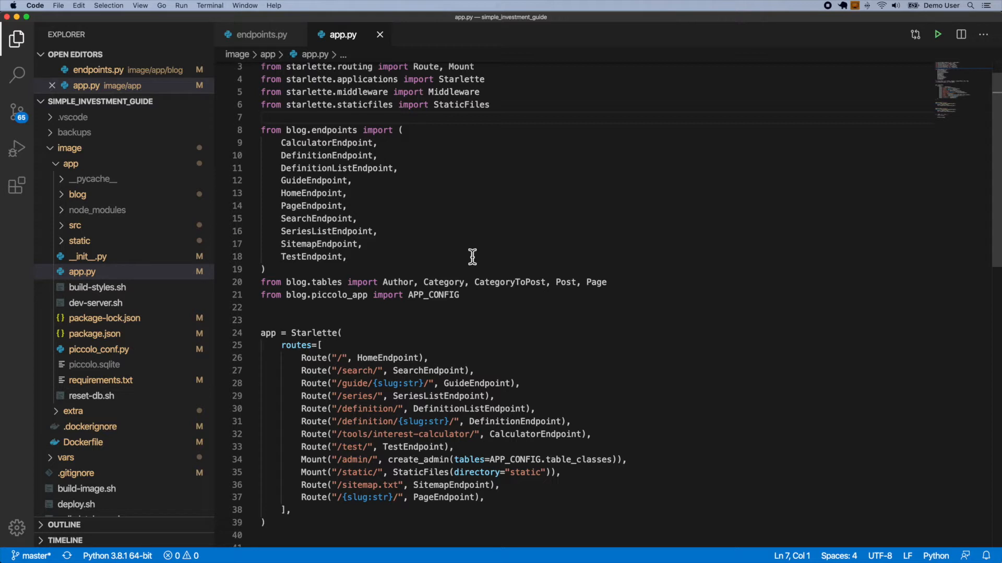
double_click(313, 318)
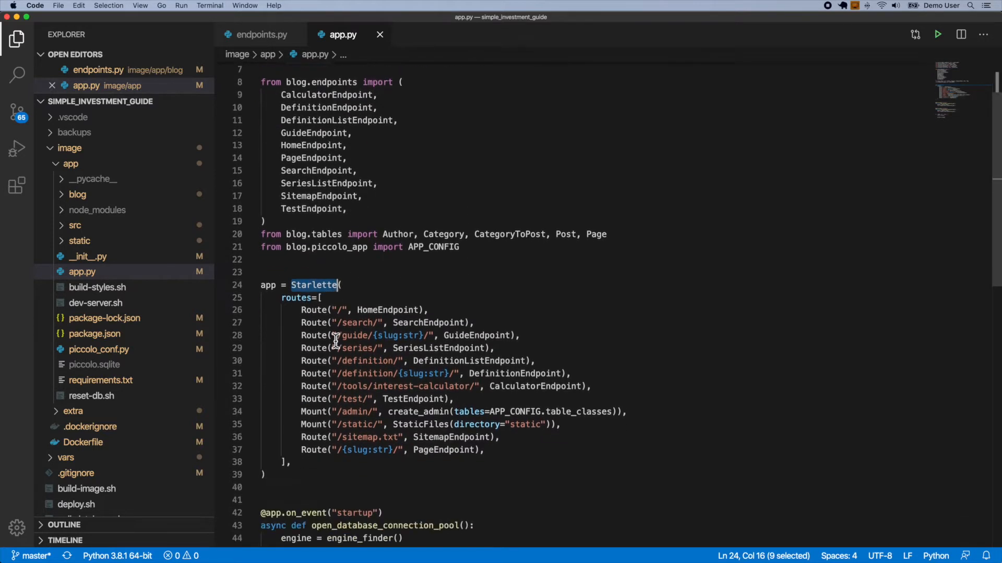
mouse_move(313, 285)
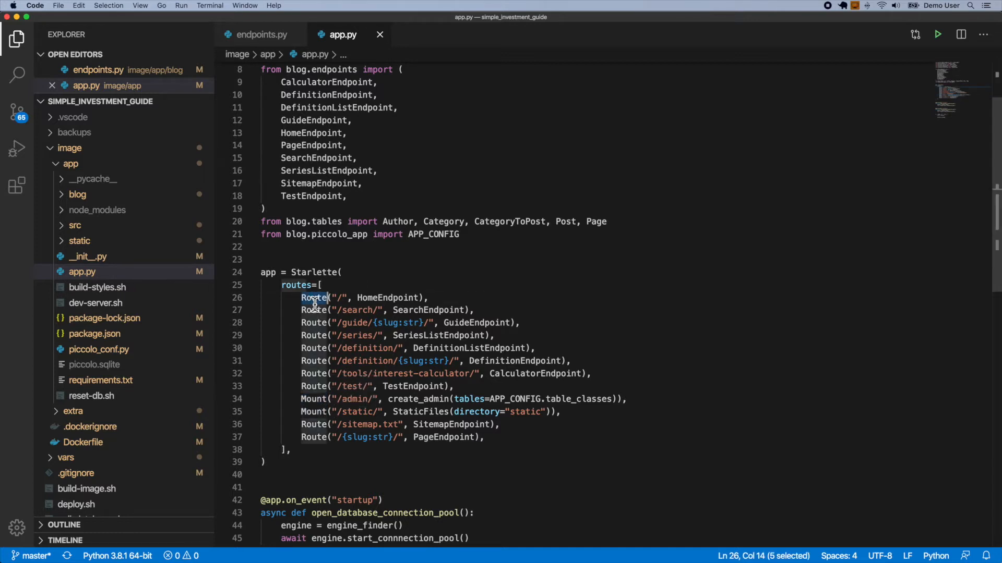
double_click(386, 298)
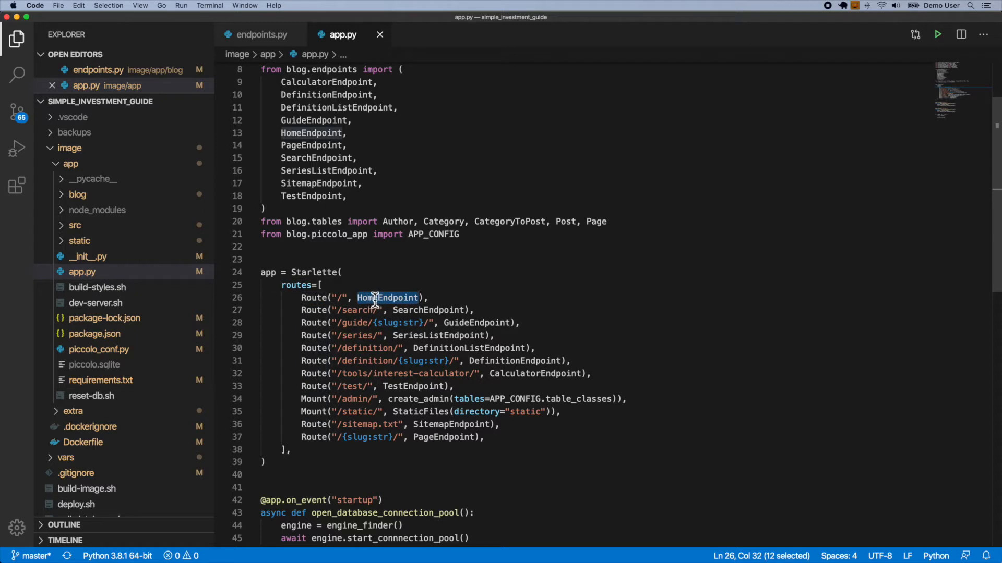
mouse_move(387, 297)
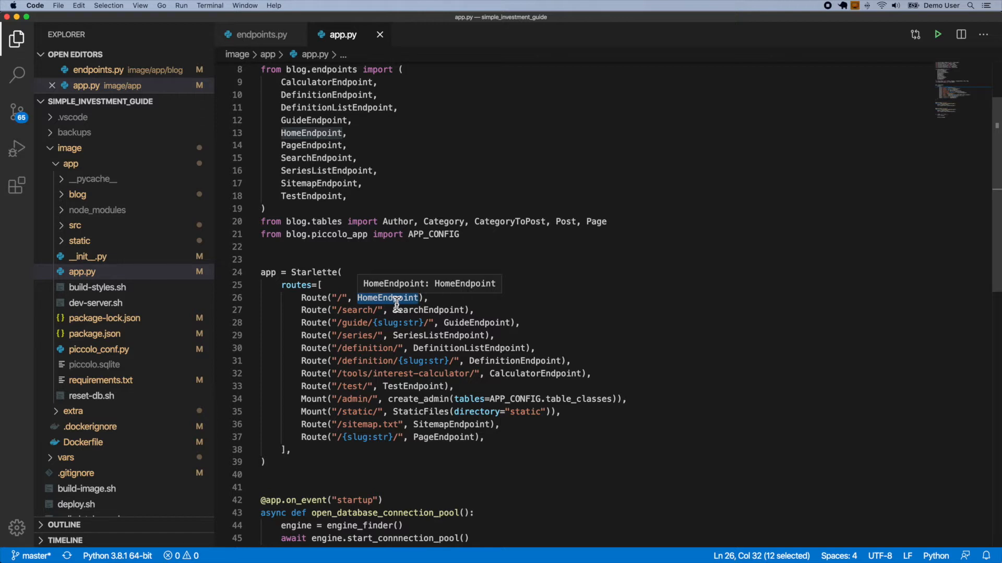
mouse_move(362, 292)
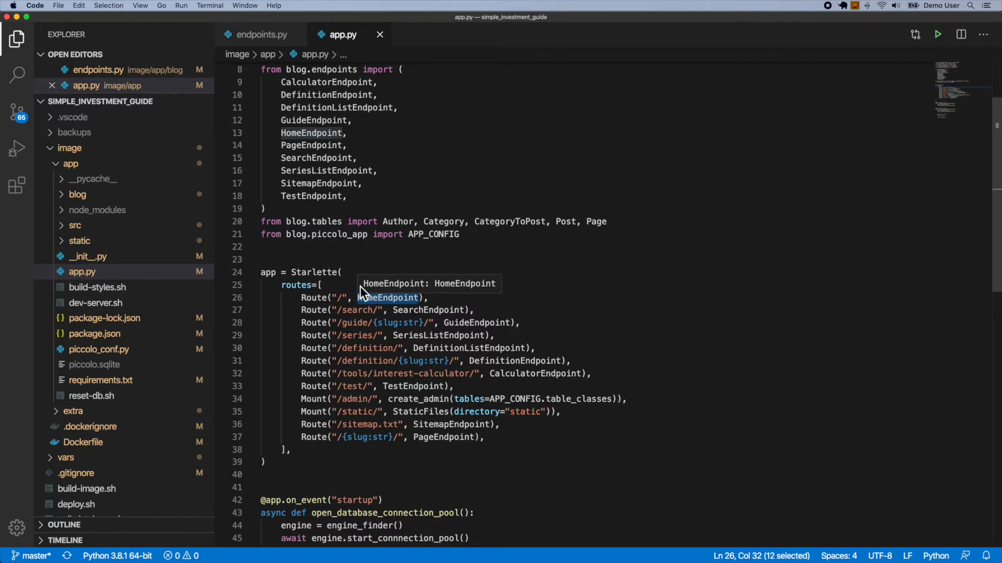
Inspect the startup handler and engine_finder, then open piccolo_conf.py
scroll("down", 3)
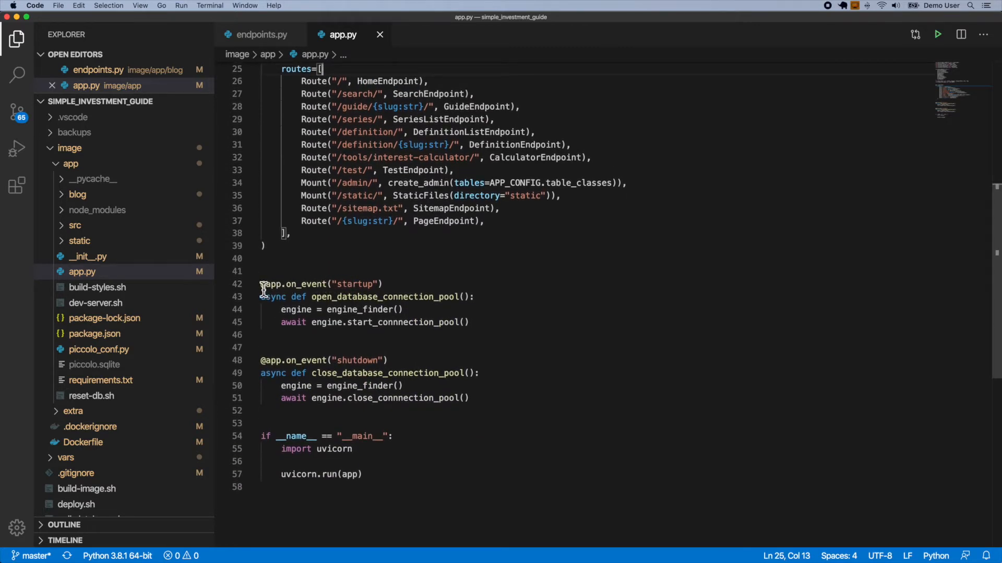
left_click(358, 284)
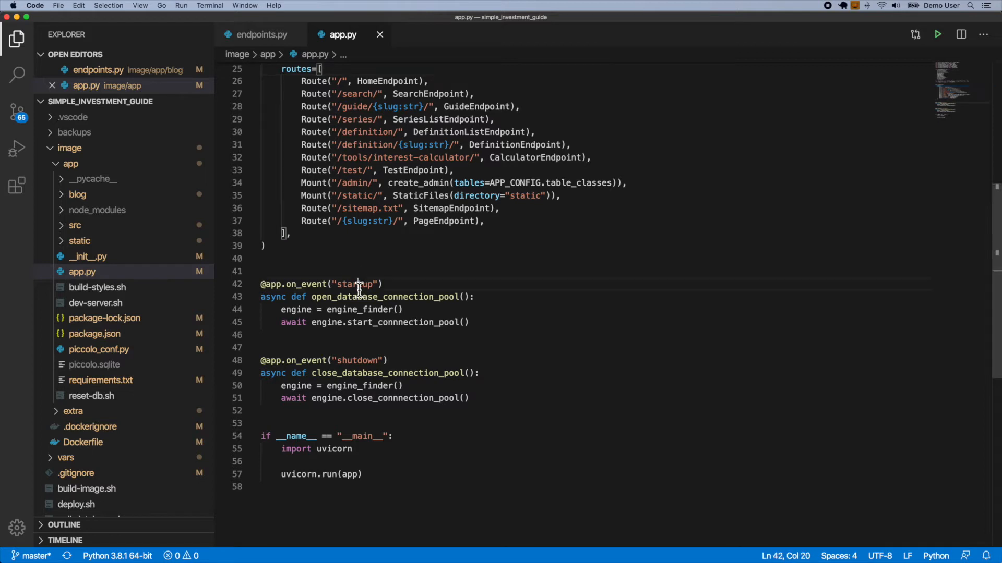
double_click(353, 284)
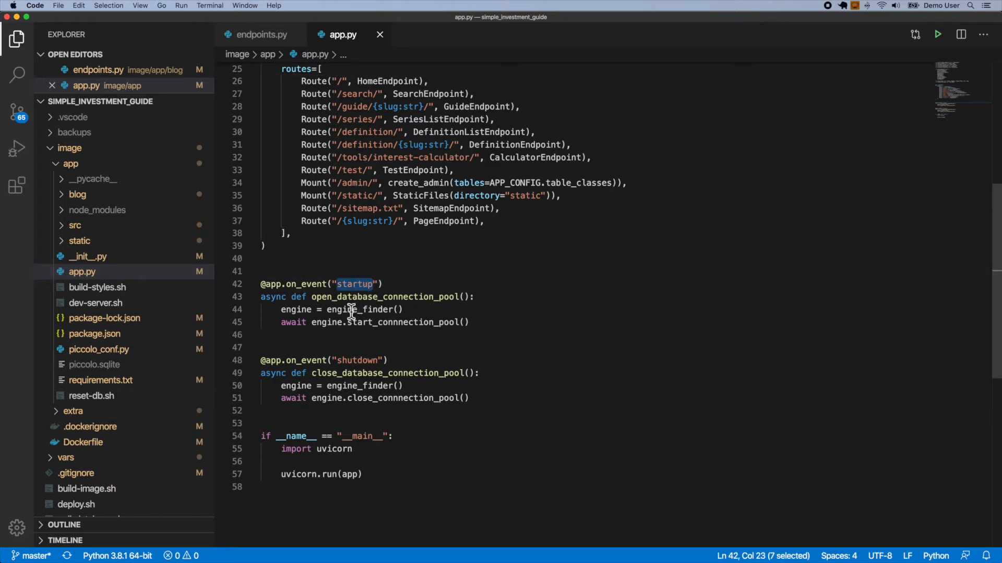
double_click(360, 310)
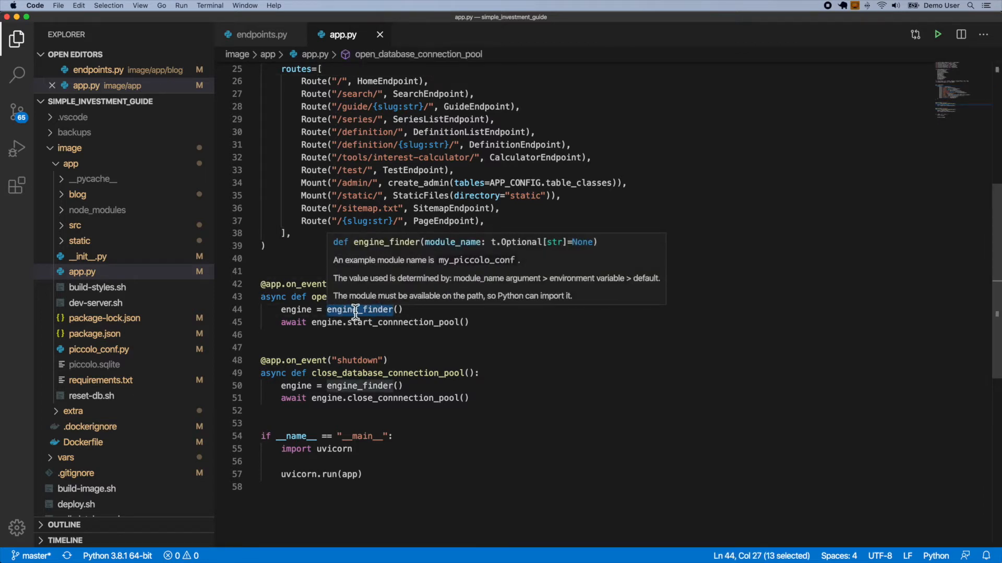
mouse_move(139, 364)
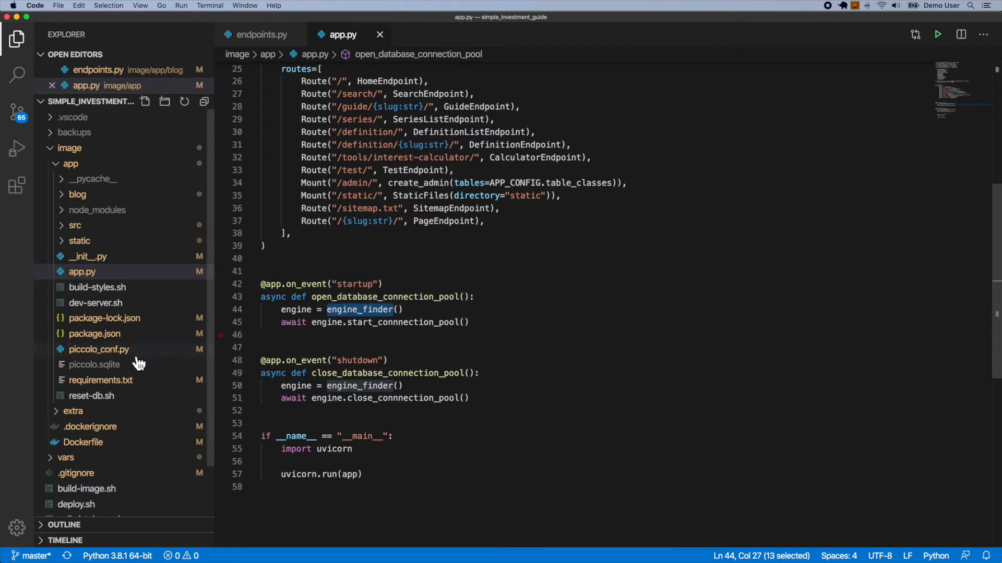
left_click(99, 350)
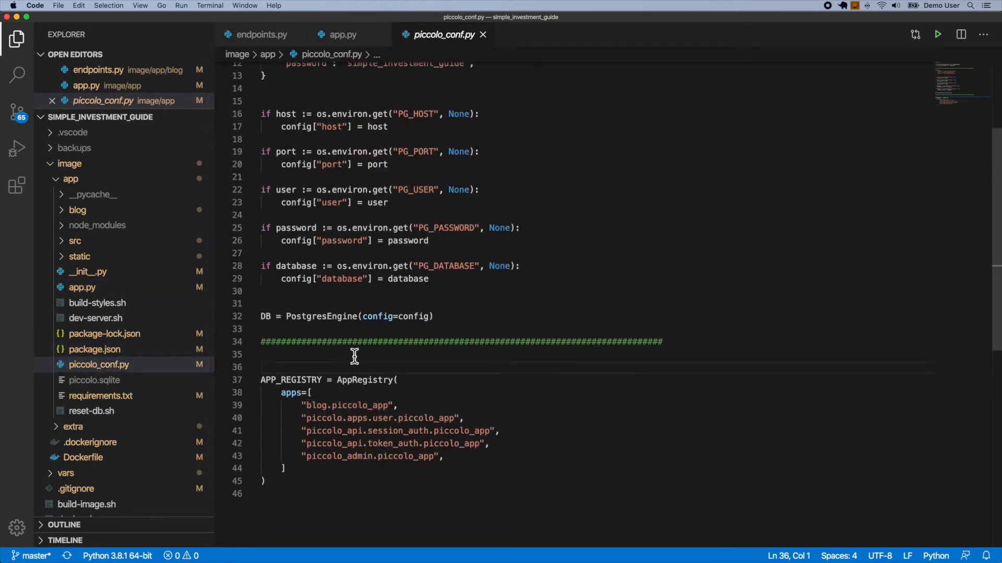
mouse_move(367, 317)
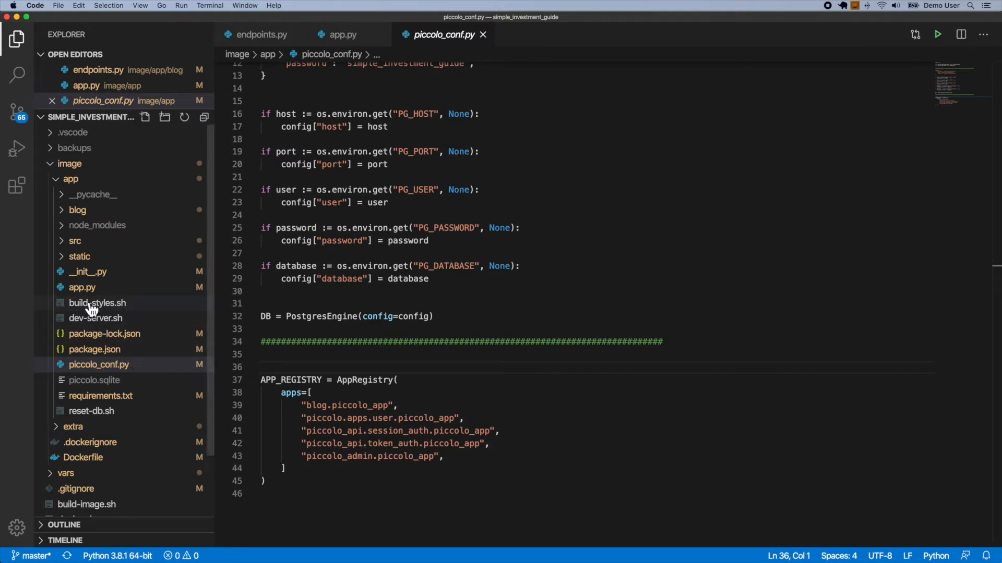
Switch back to app.py and highlight uvicorn in the __main__ block
left_click(343, 34)
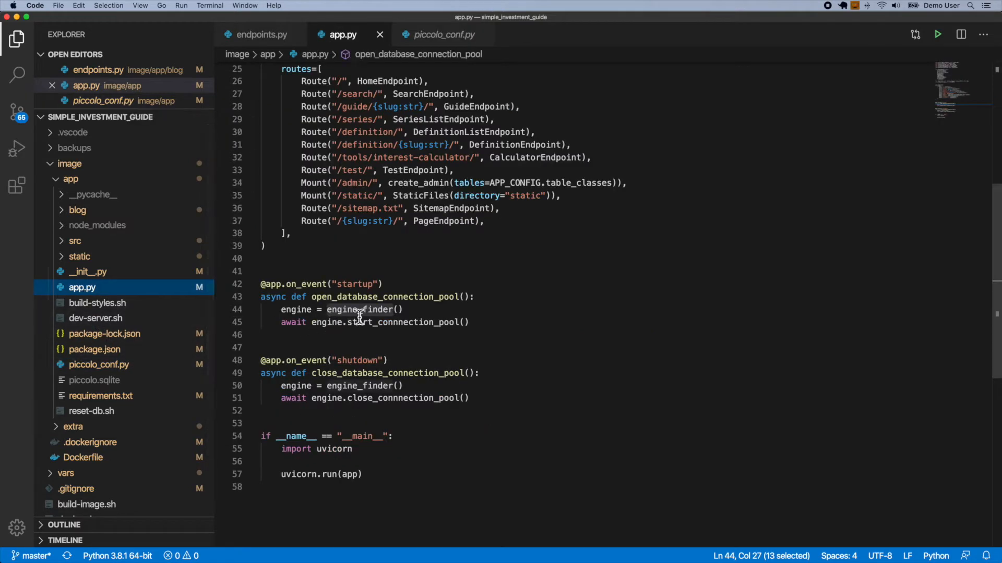
mouse_move(361, 310)
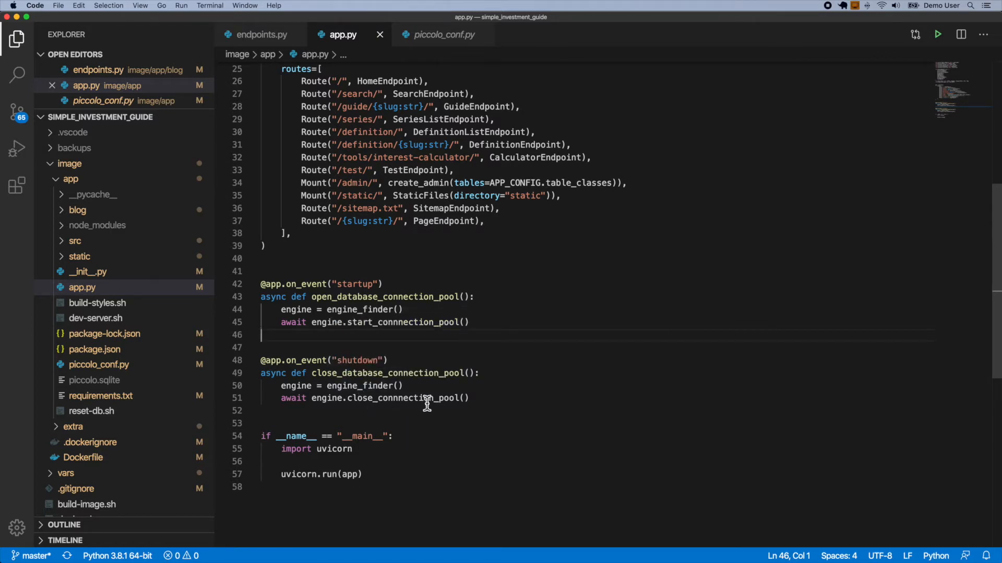
scroll("down", 3)
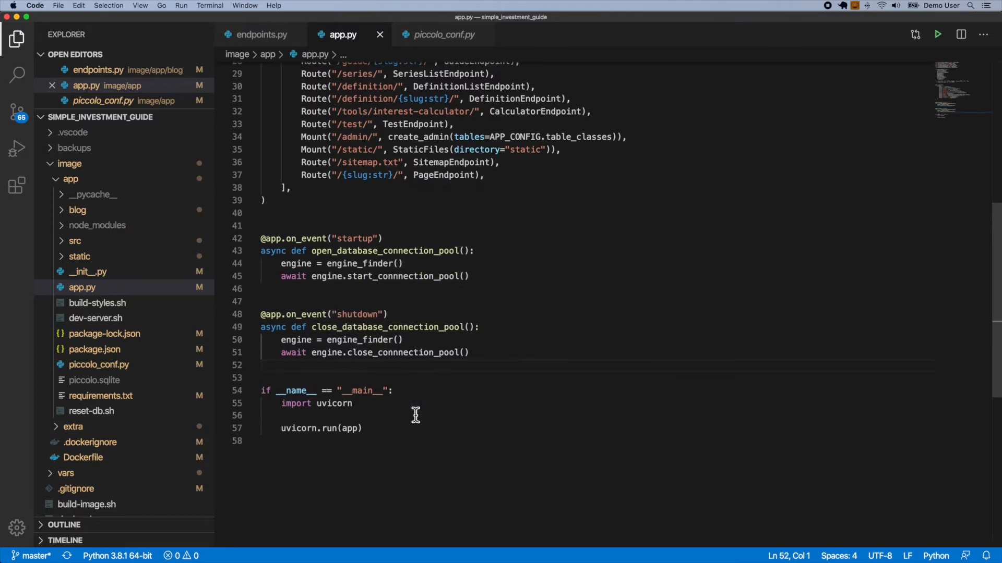
mouse_move(328, 412)
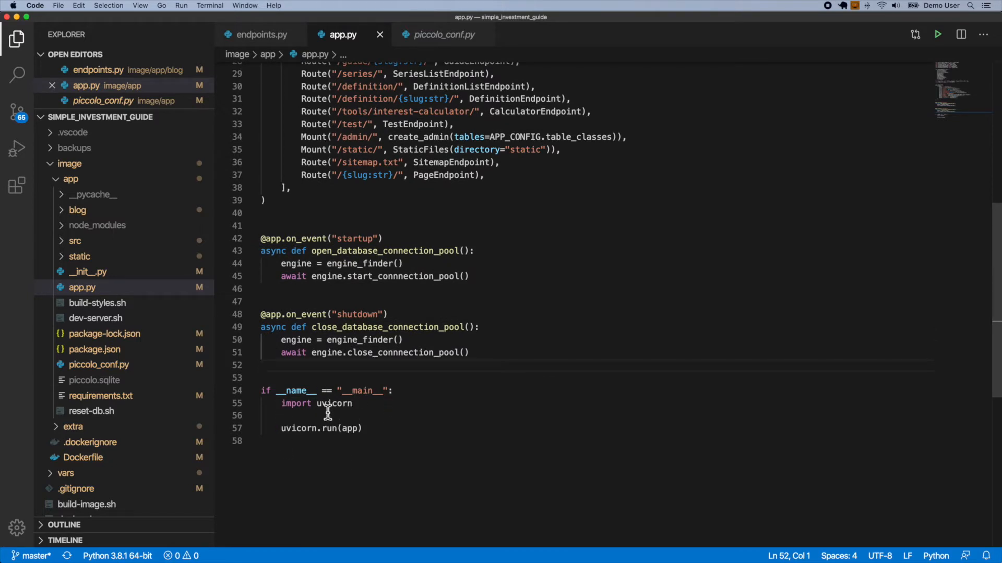
double_click(335, 404)
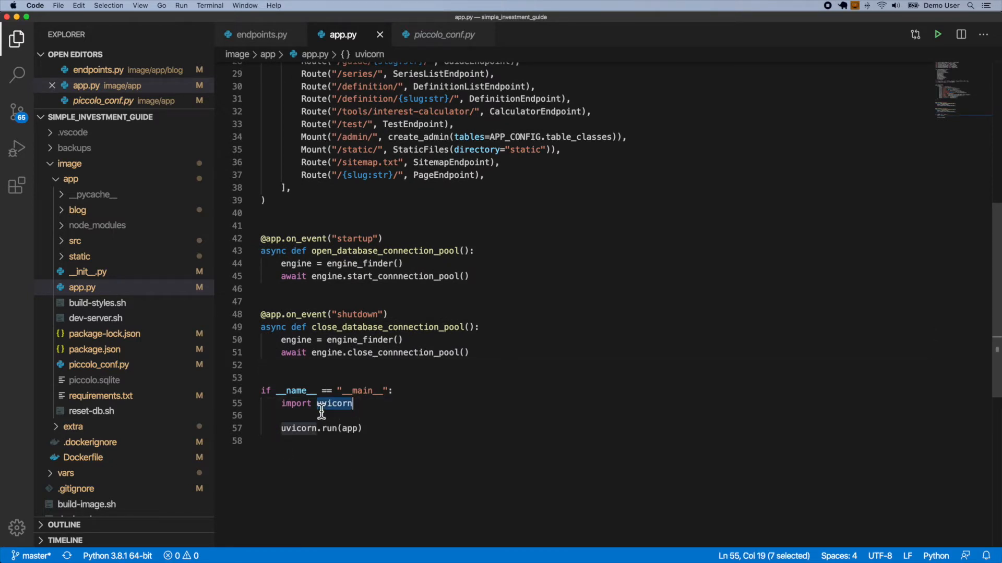
mouse_move(350, 428)
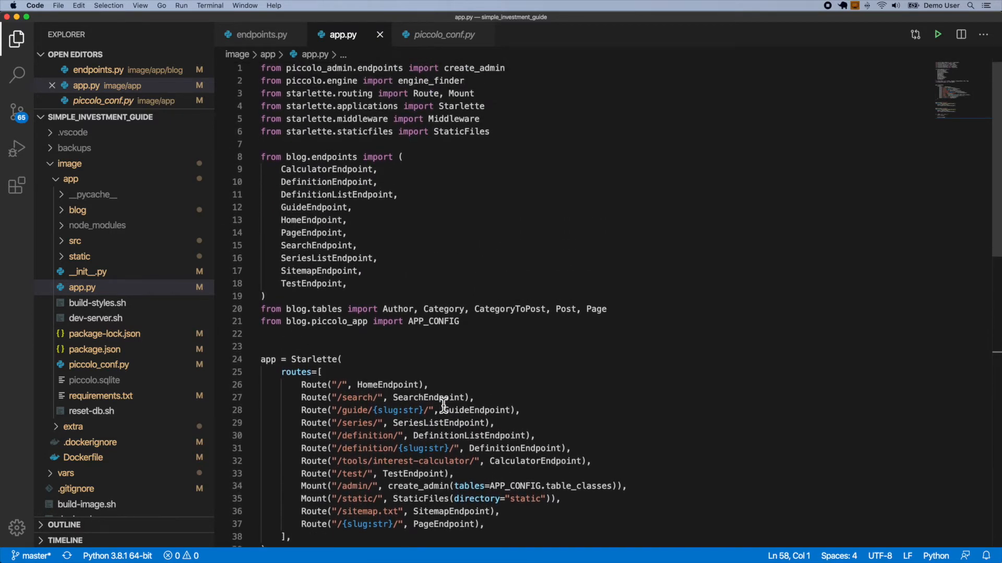
mouse_move(303, 311)
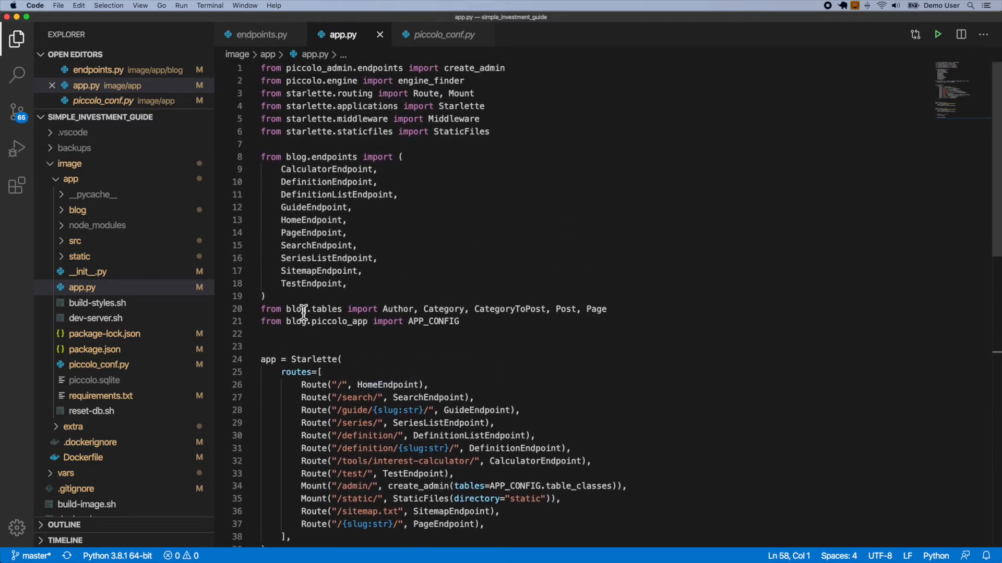
left_click(259, 35)
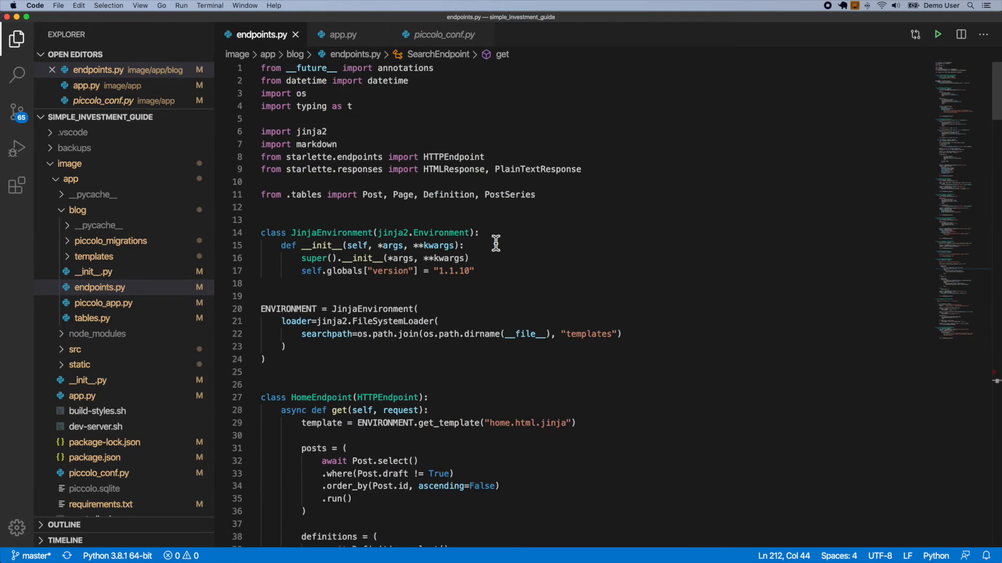
scroll("down", 3)
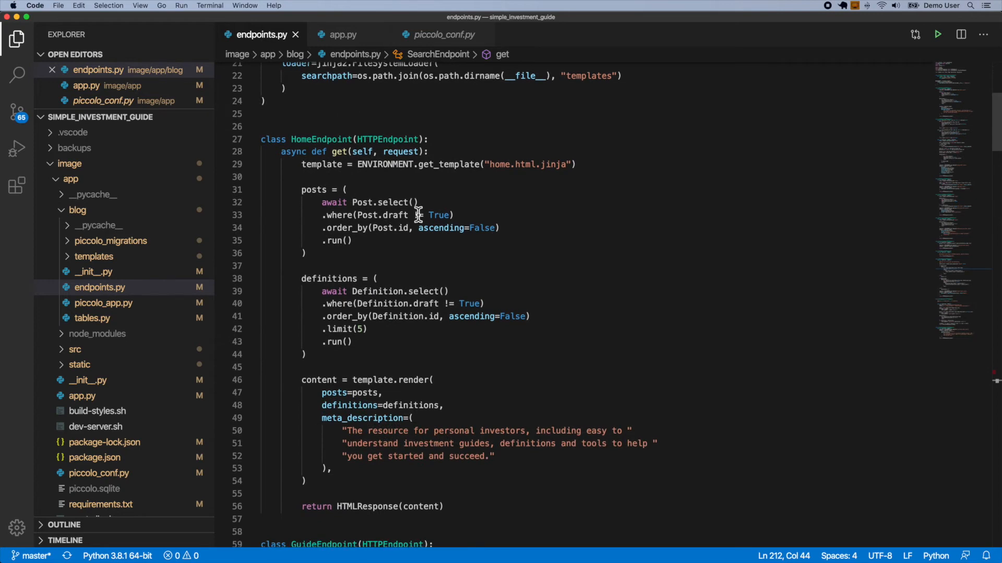
double_click(385, 140)
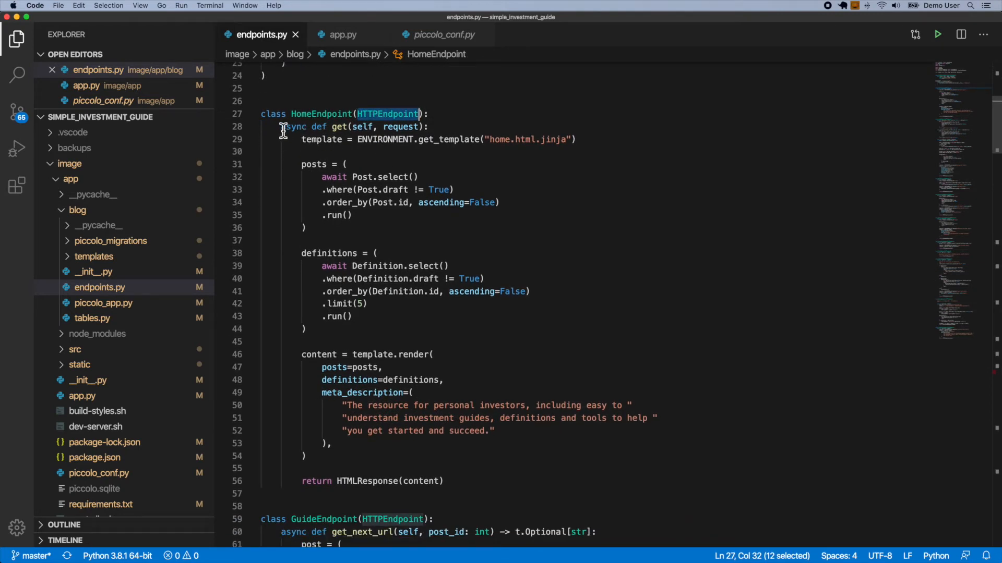
double_click(292, 126)
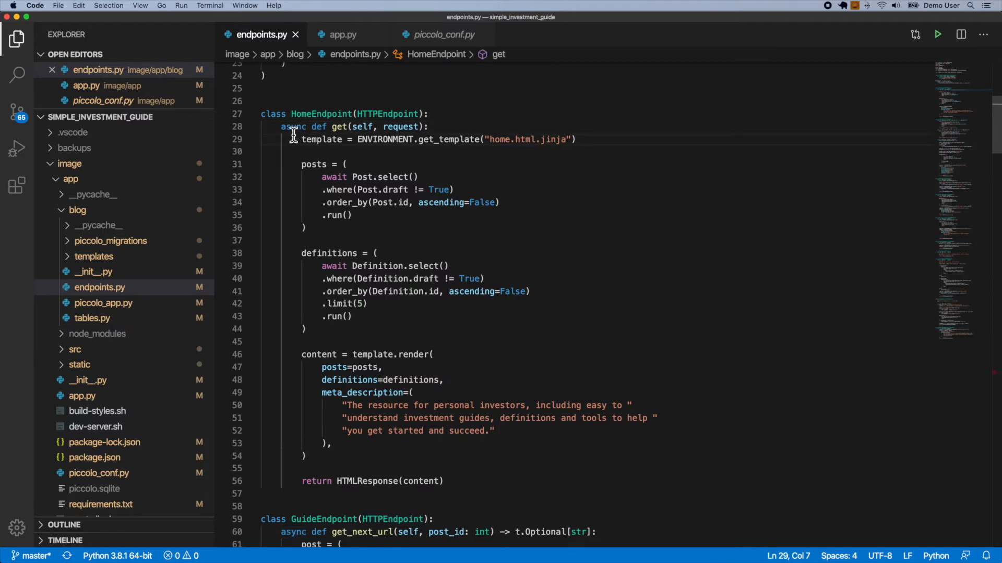
double_click(293, 127)
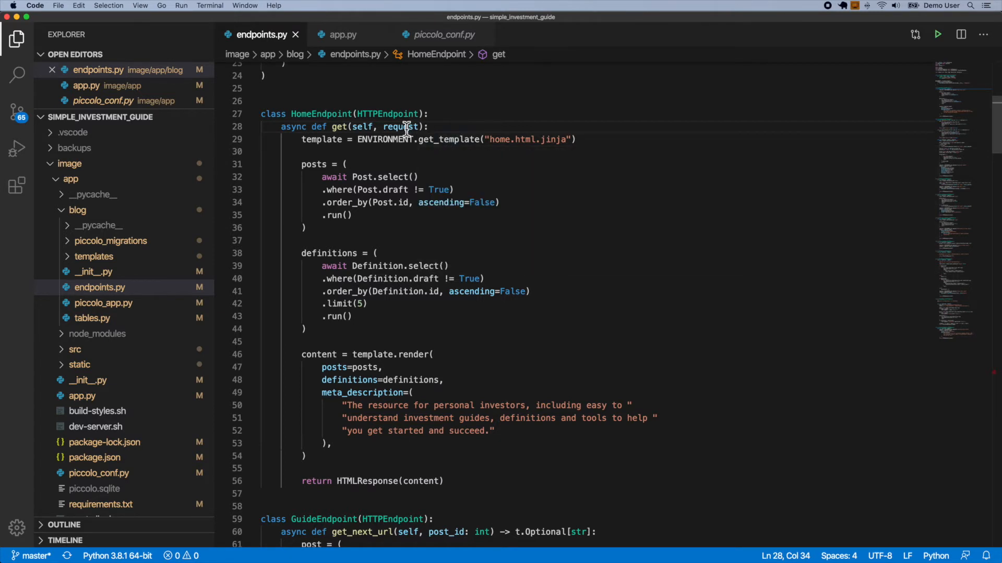
double_click(399, 126)
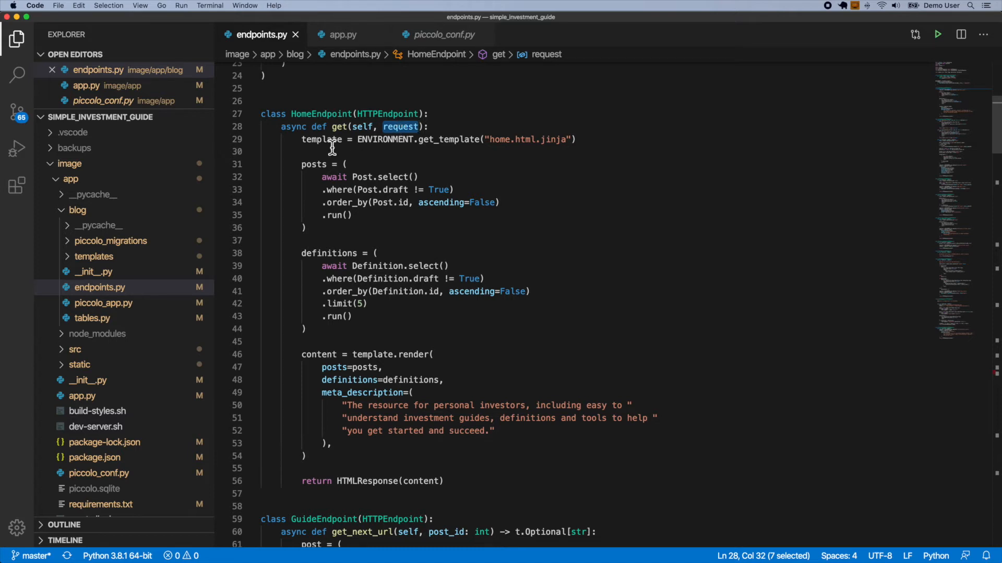
double_click(322, 140)
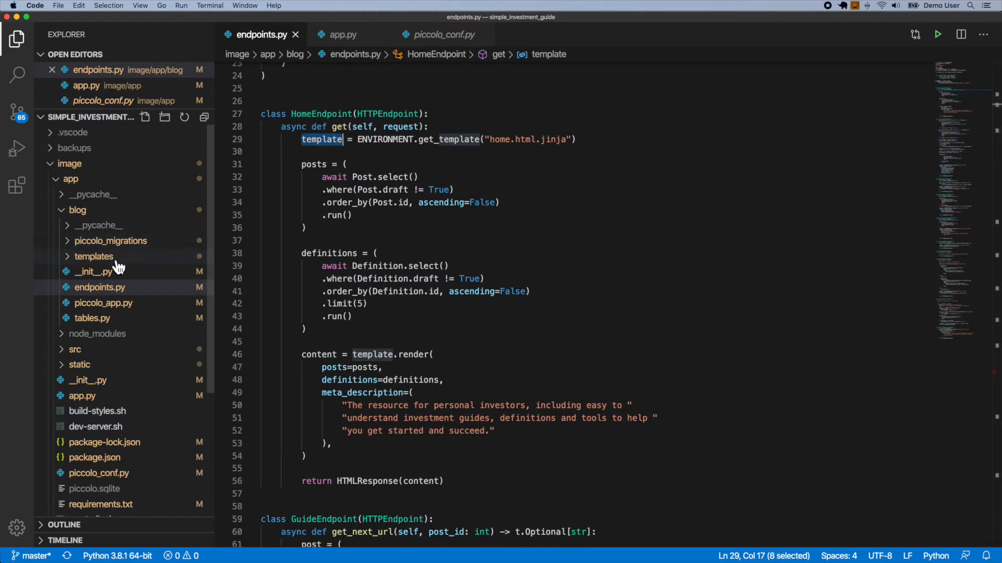
left_click(94, 256)
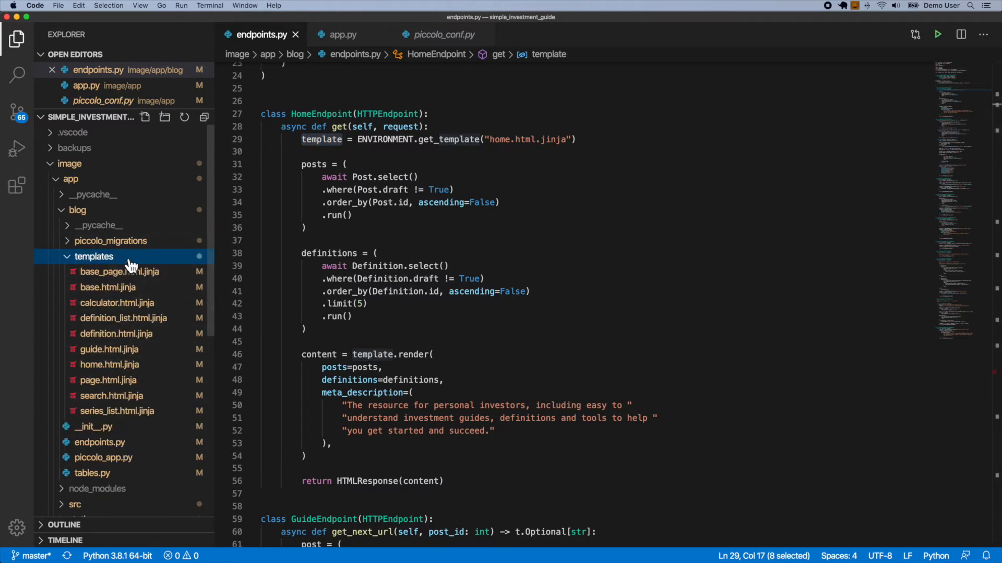
left_click(93, 256)
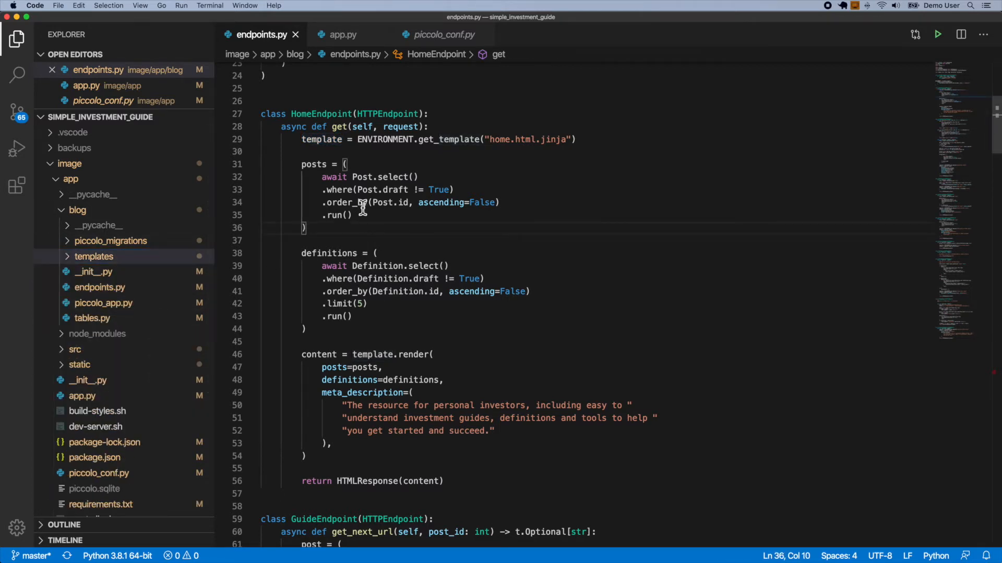
mouse_move(332, 232)
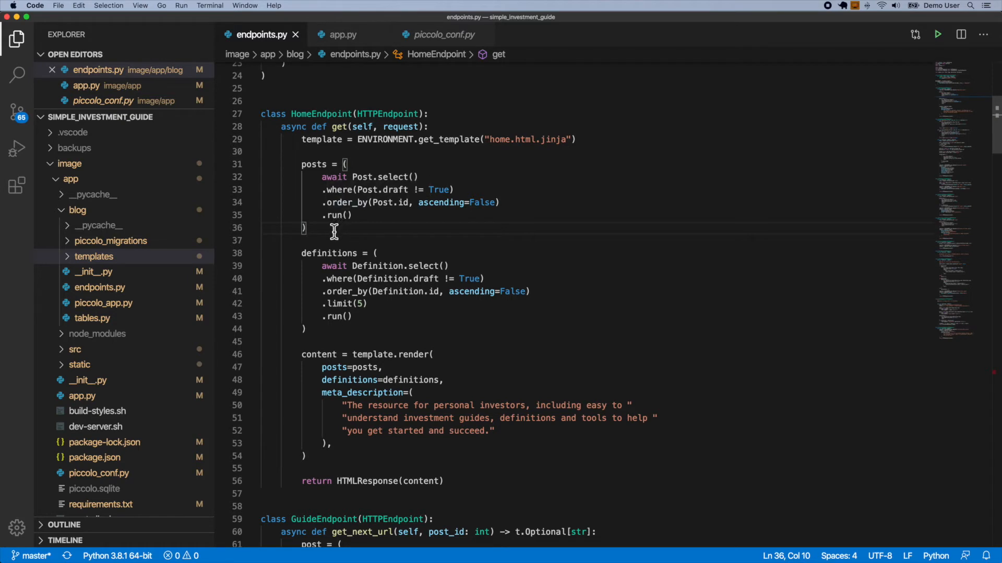
mouse_move(392, 180)
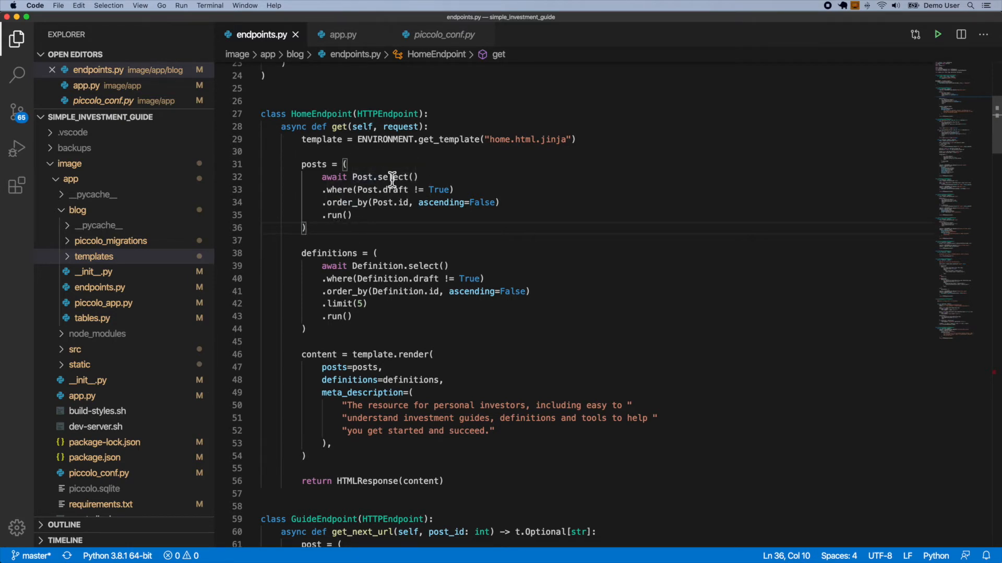
mouse_move(393, 190)
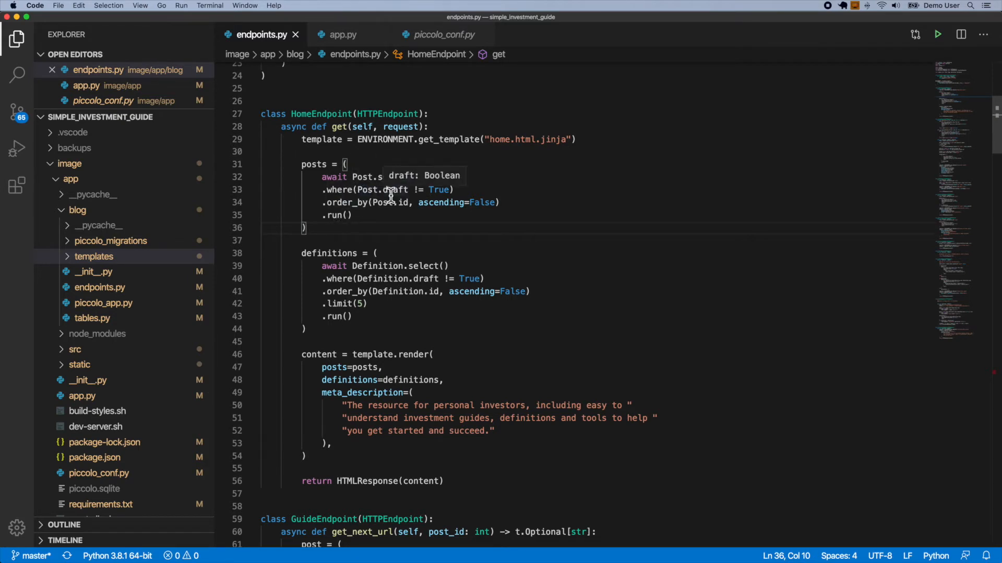
mouse_move(382, 222)
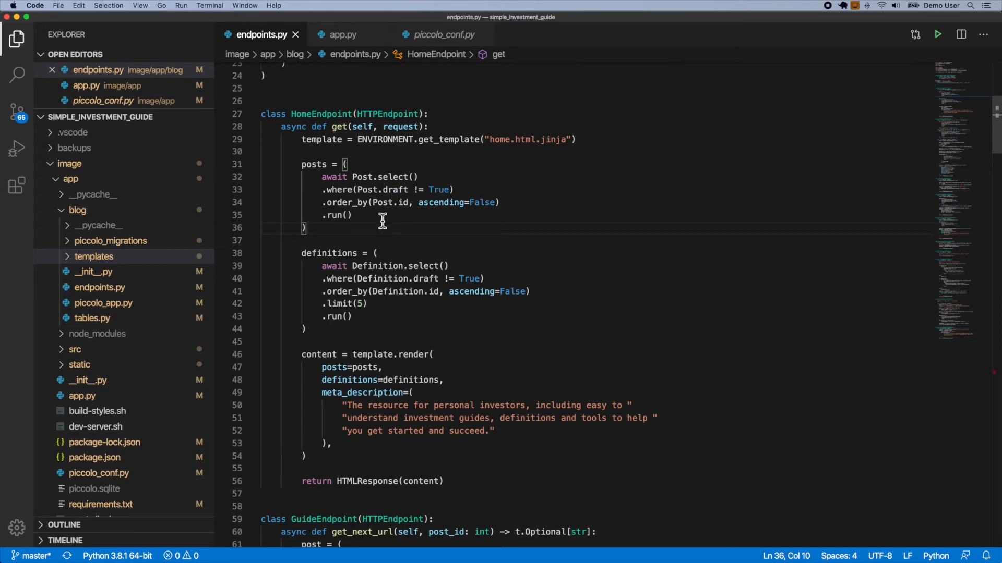
mouse_move(373, 216)
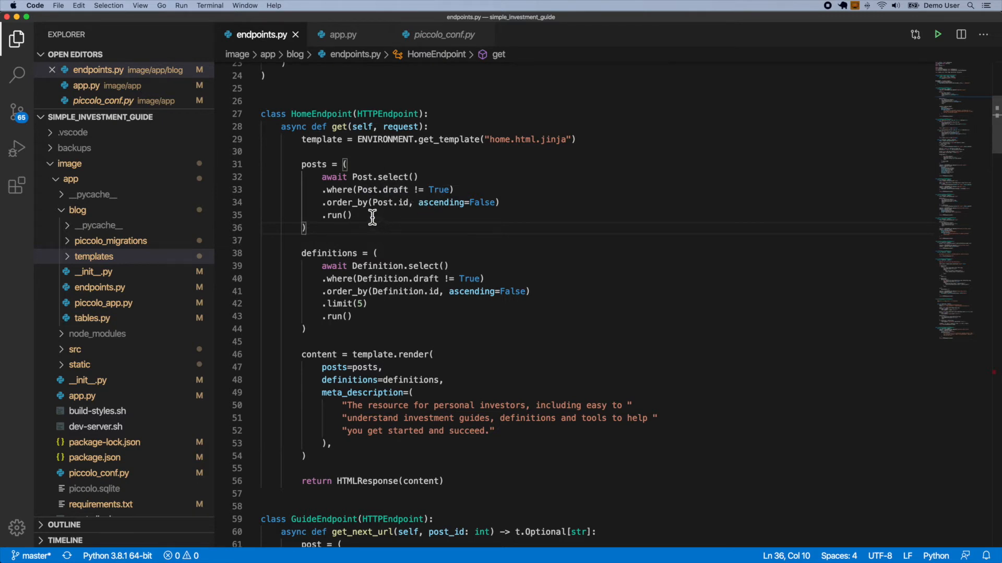
scroll("down", 3)
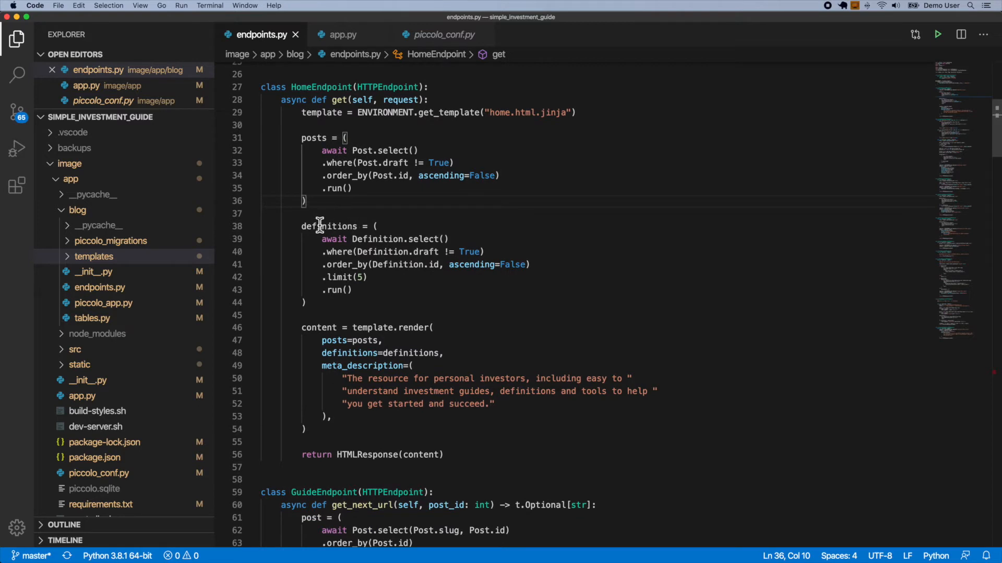
scroll("down", 3)
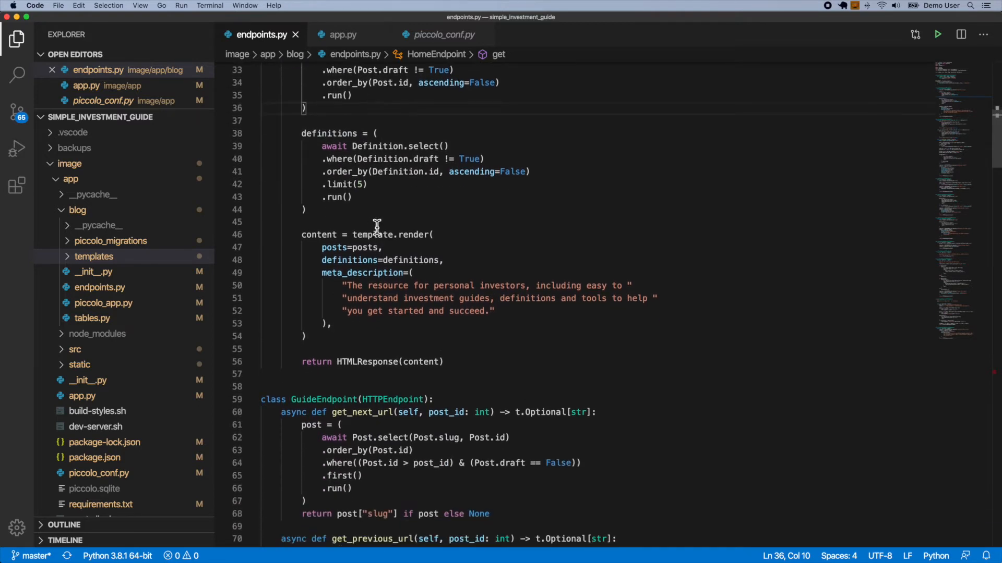
mouse_move(358, 260)
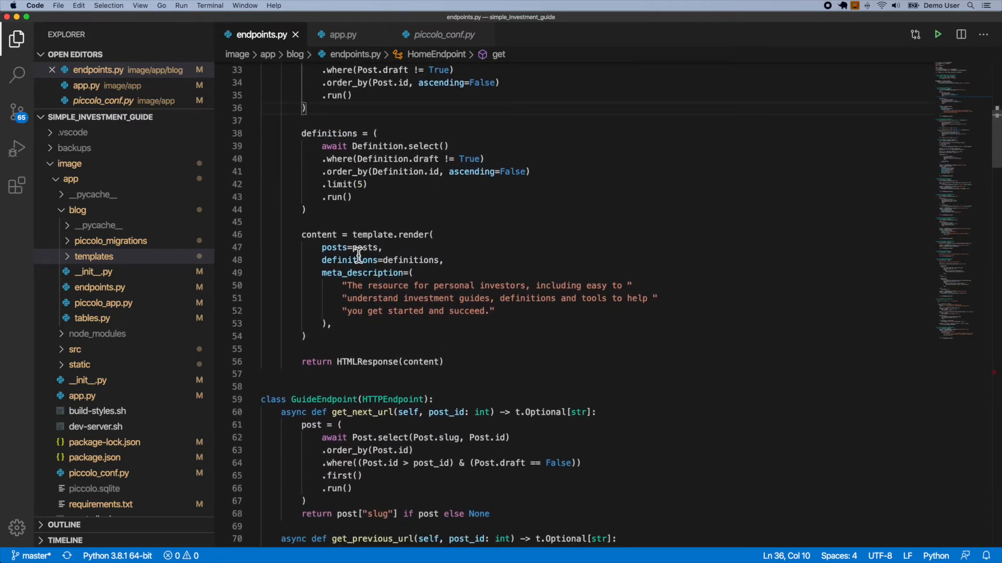
mouse_move(396, 362)
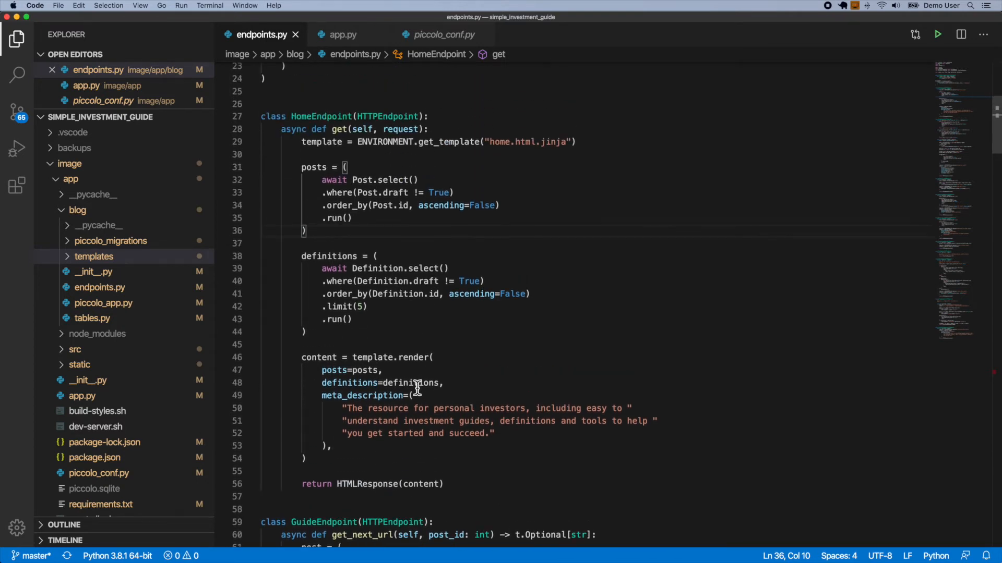
Scroll endpoints.py past GuideEndpoint, PageEndpoint and DefinitionEndpoint to DefinitionListEndpoint
scroll("down", 3)
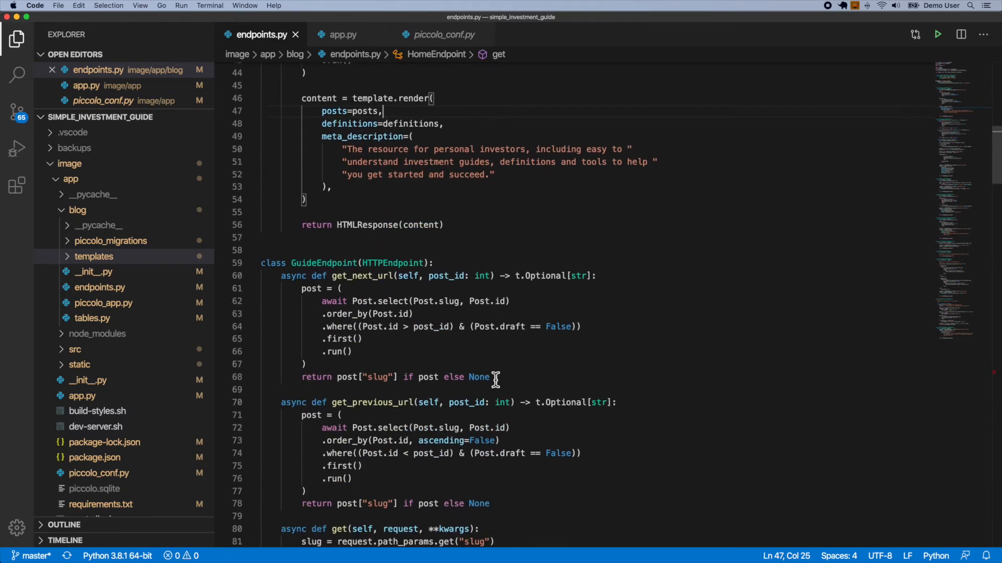
scroll("down", 3)
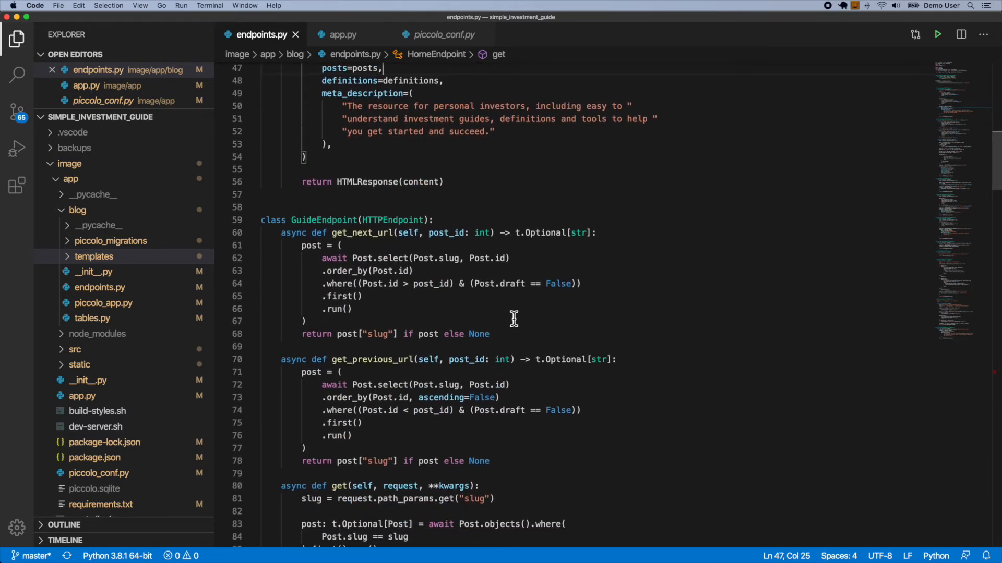
scroll("down", 3)
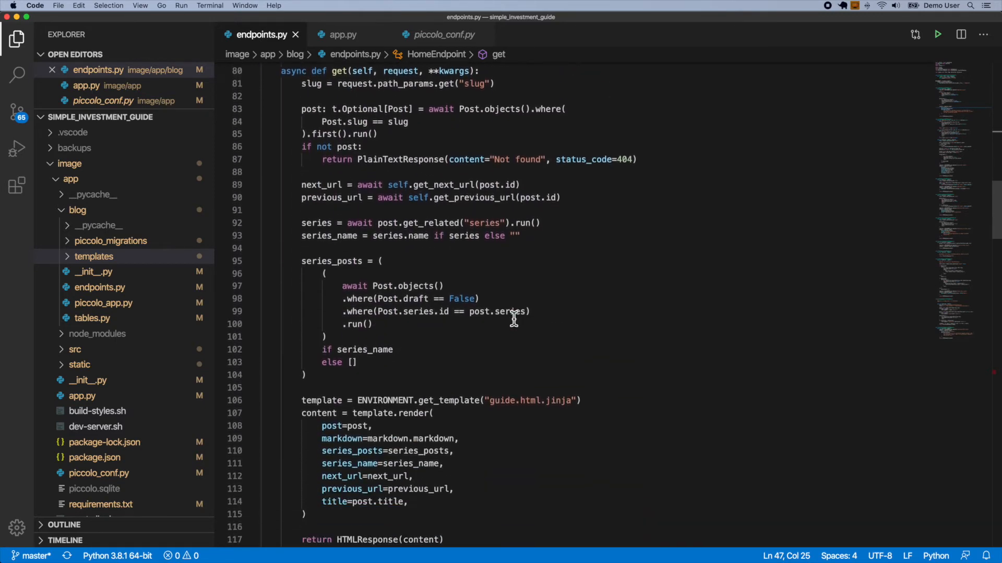
scroll("down", 3)
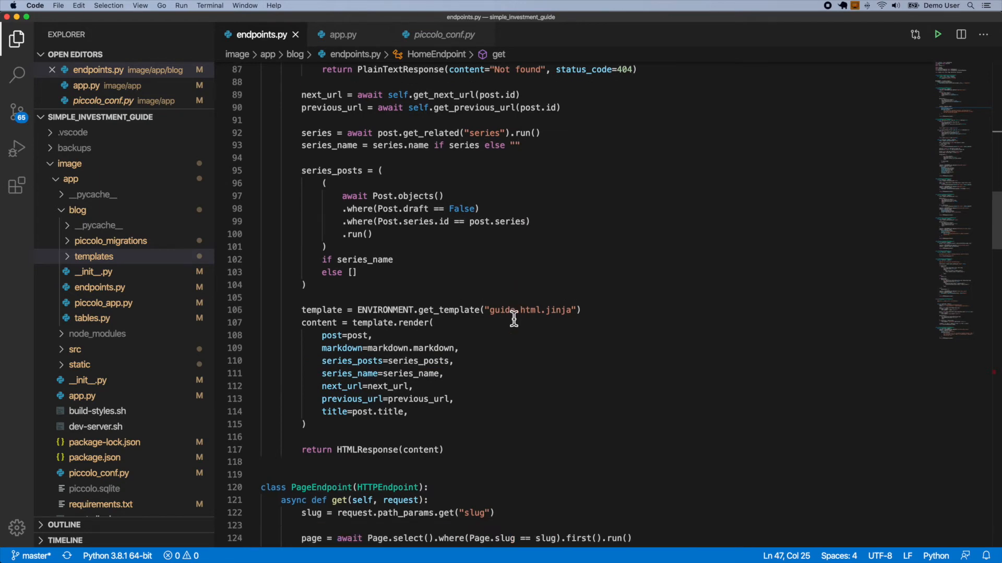
scroll("down", 3)
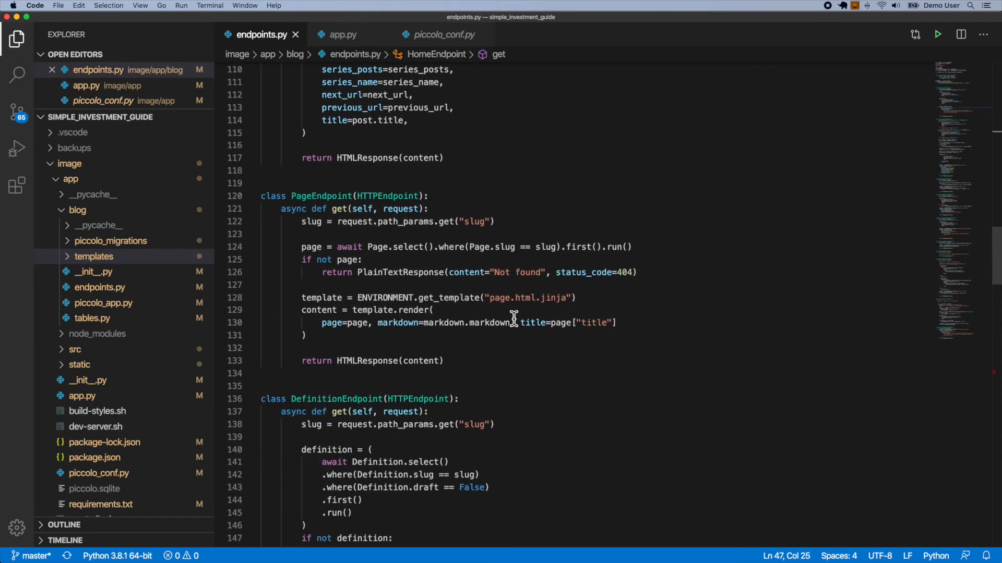
scroll("down", 3)
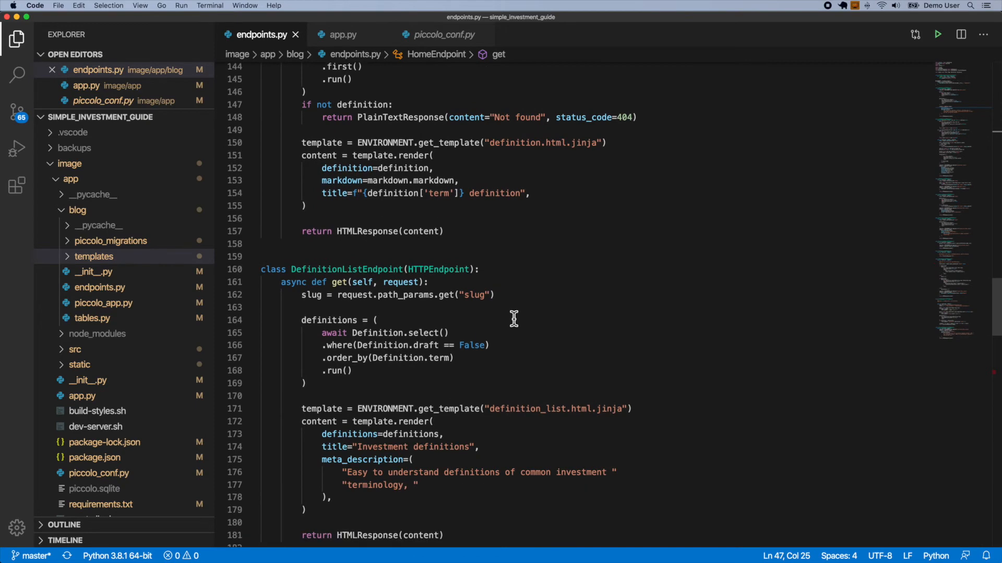
scroll("down", 3)
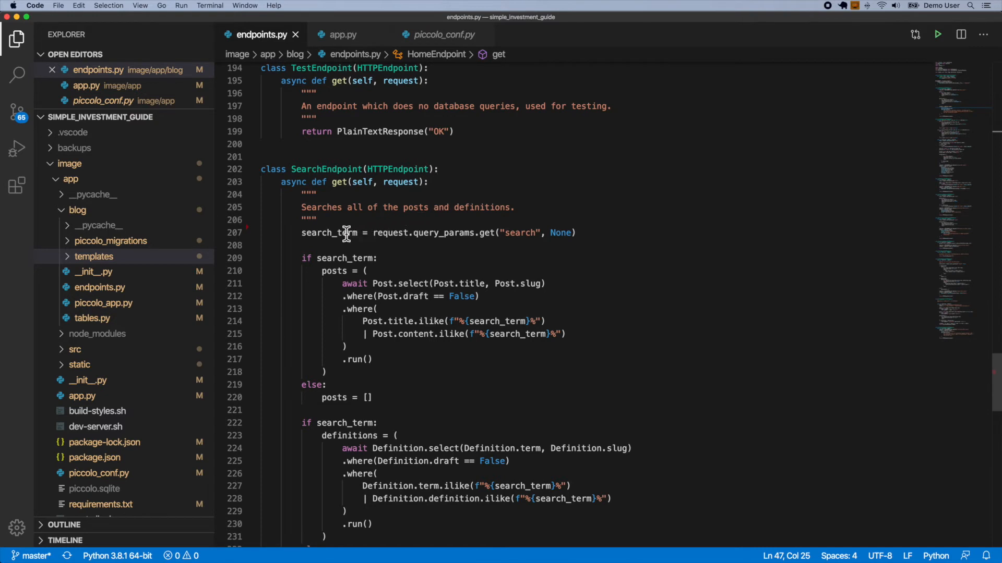
Highlight query_params in SearchEndpoint and scroll through its post and definition search queries
double_click(444, 232)
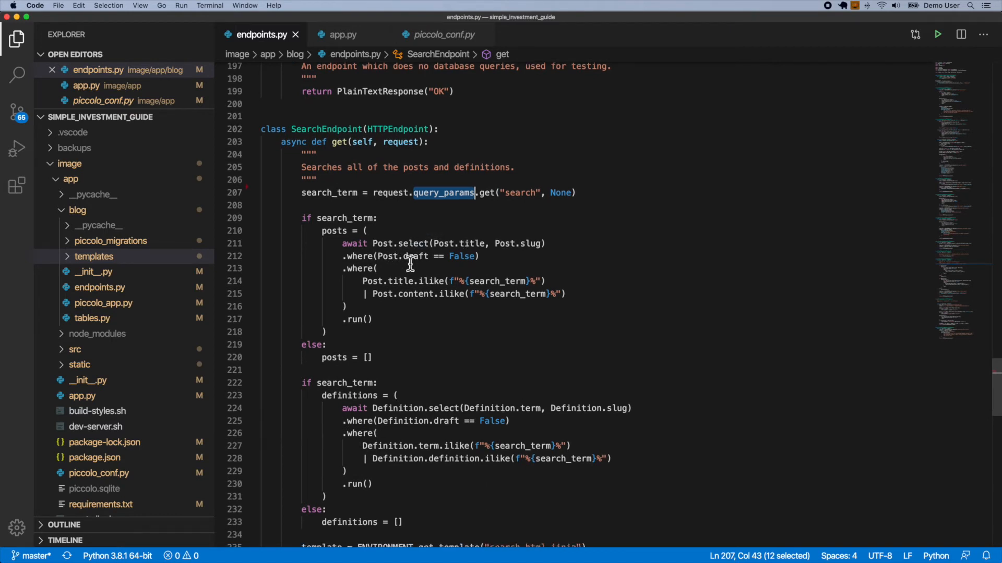
mouse_move(479, 286)
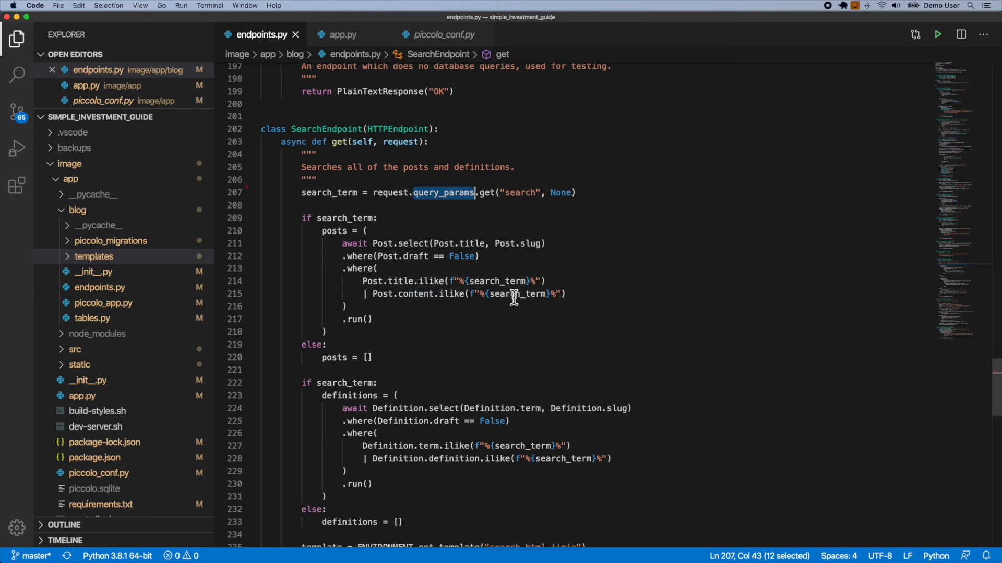
scroll("down", 3)
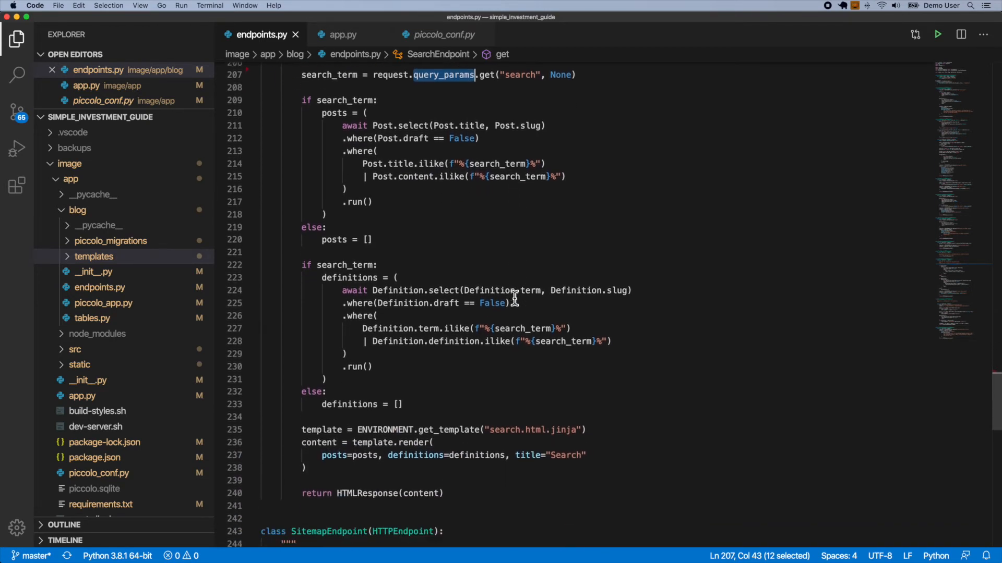
scroll("down", 3)
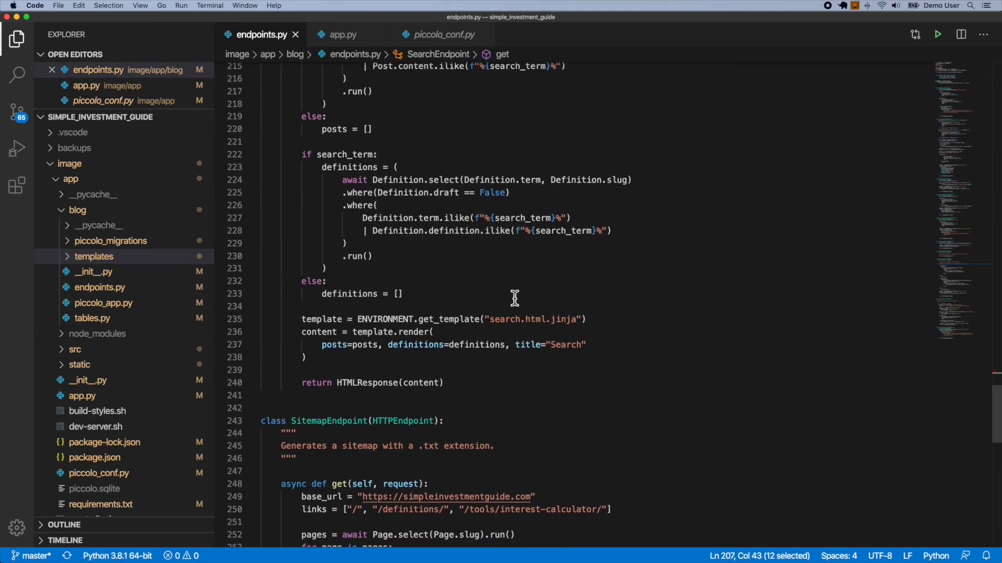
mouse_move(558, 336)
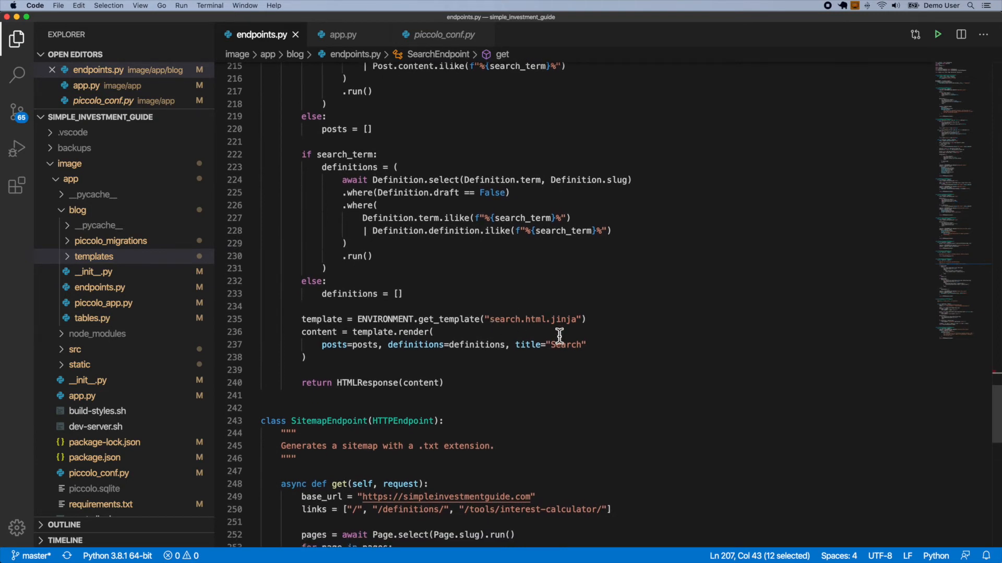
mouse_move(391, 374)
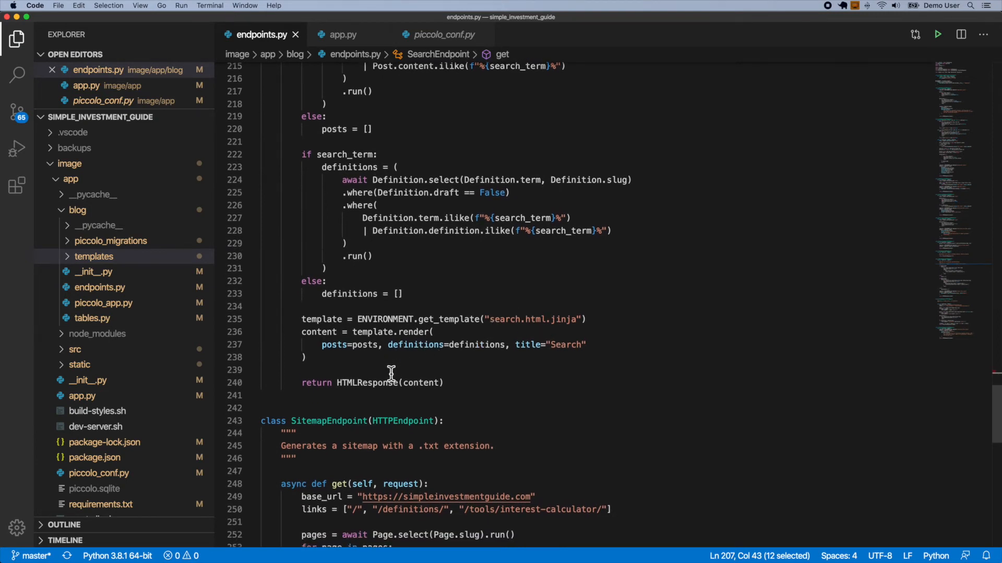
left_click(444, 382)
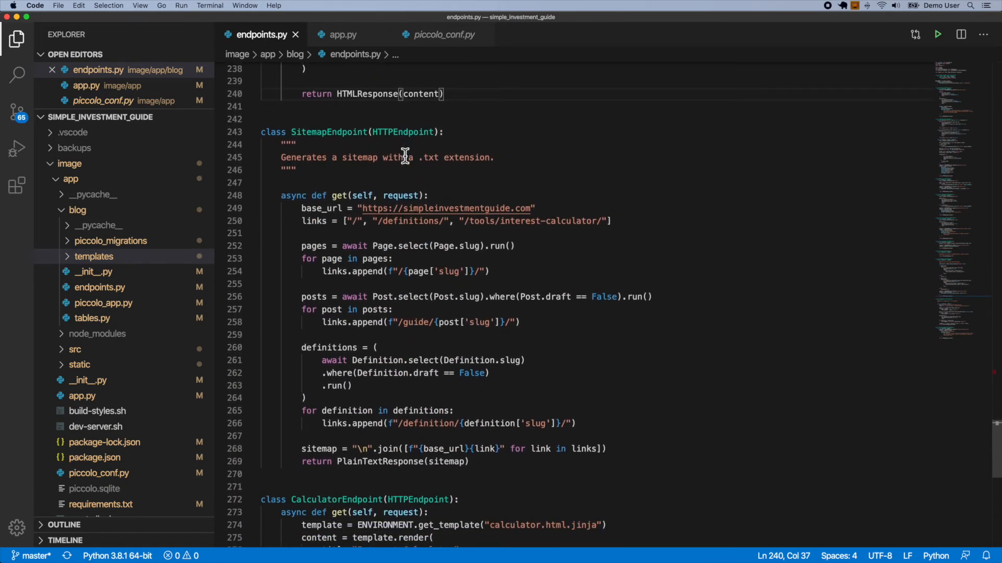
mouse_move(395, 300)
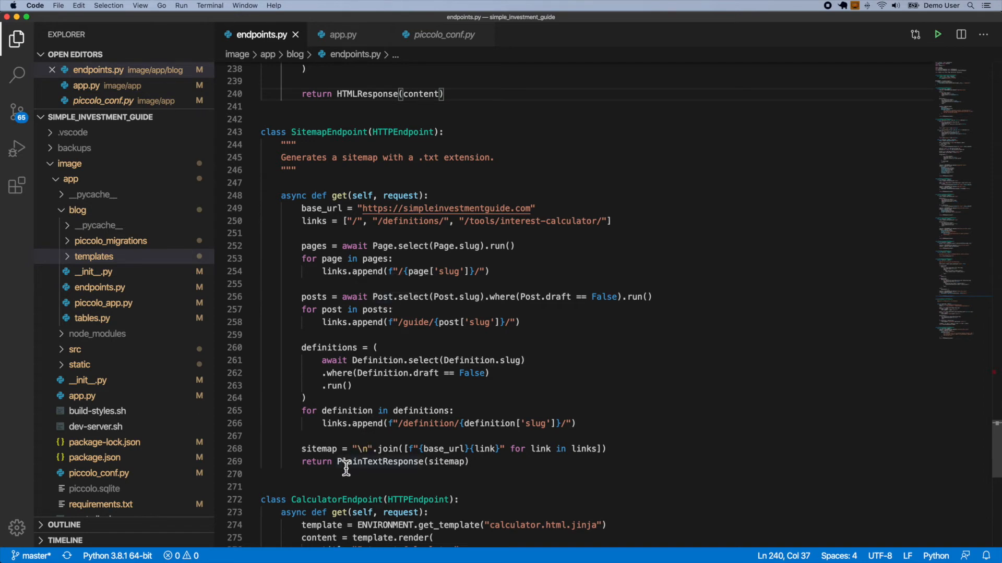
double_click(377, 462)
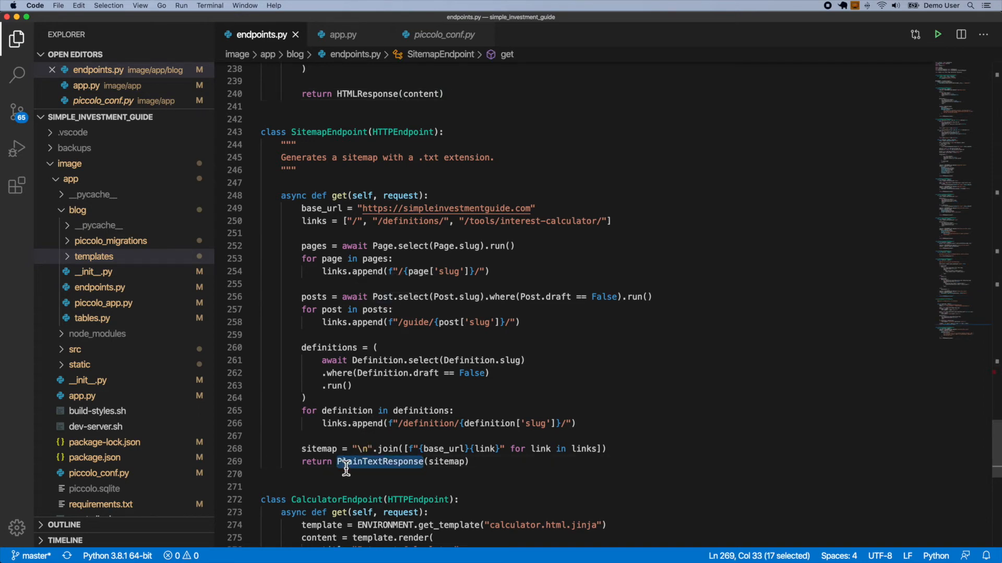
scroll("down", 3)
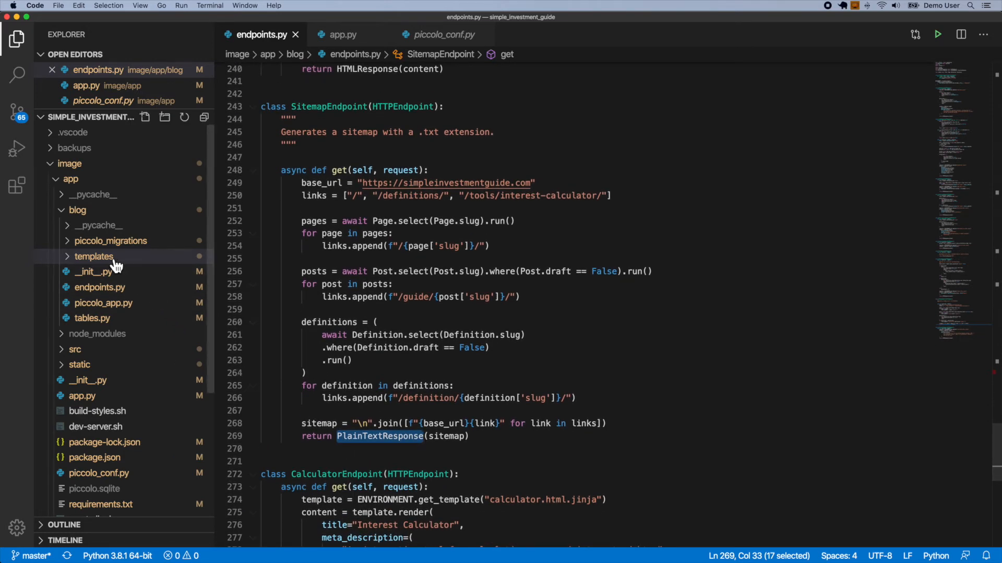
mouse_move(94, 256)
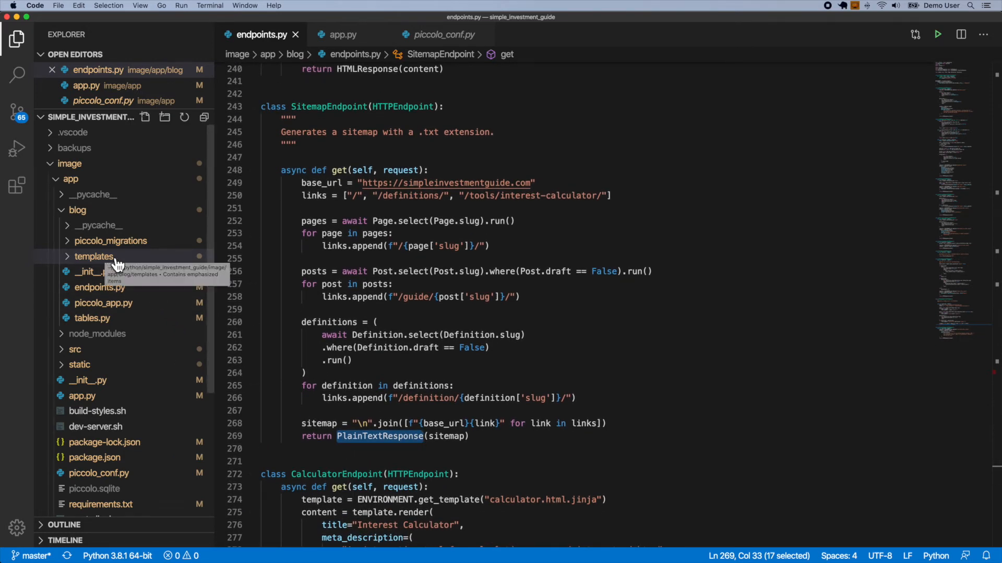
Scroll through tables.py's table classes, marking Post, then open piccolo_app.py
left_click(92, 319)
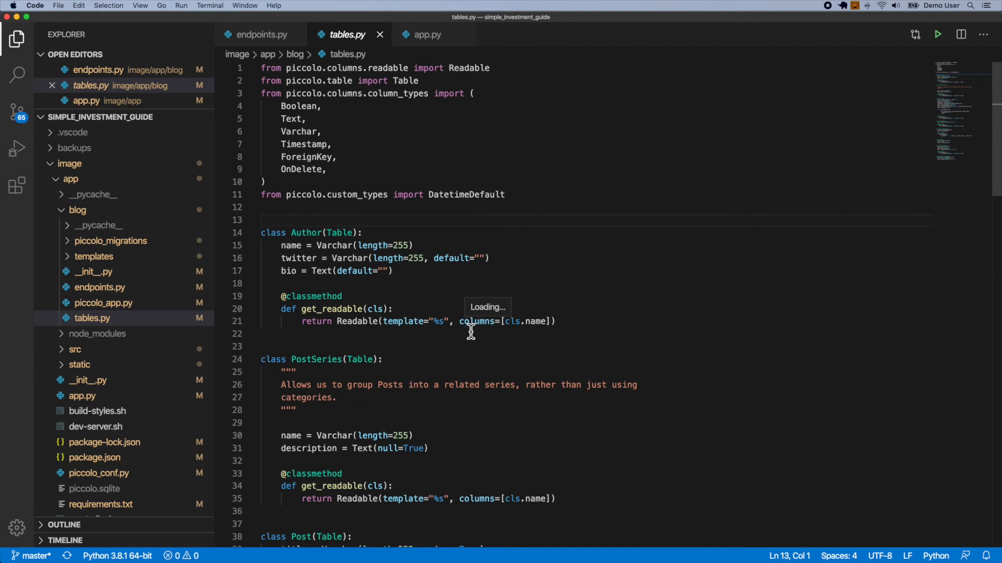
scroll("down", 3)
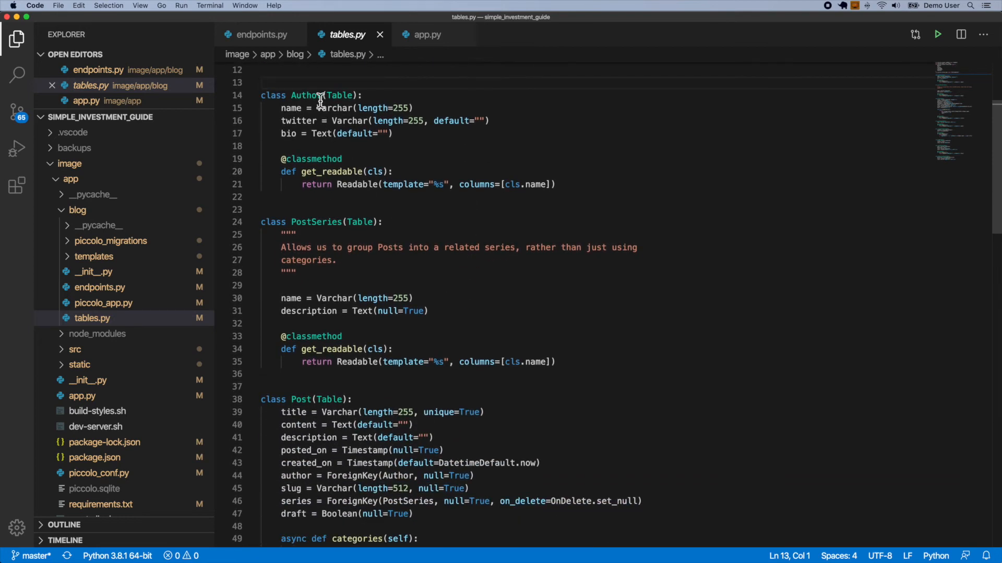
mouse_move(322, 231)
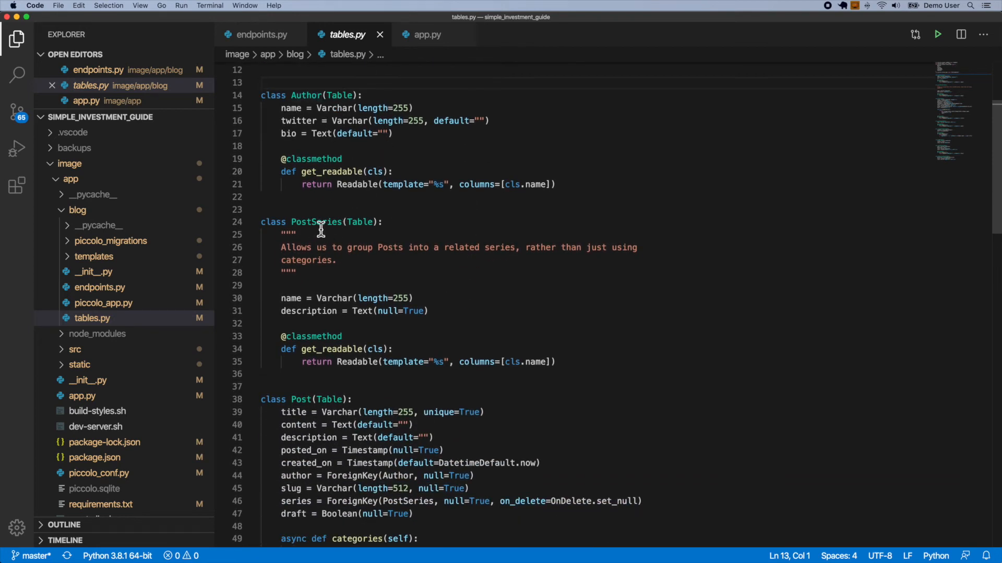
mouse_move(418, 231)
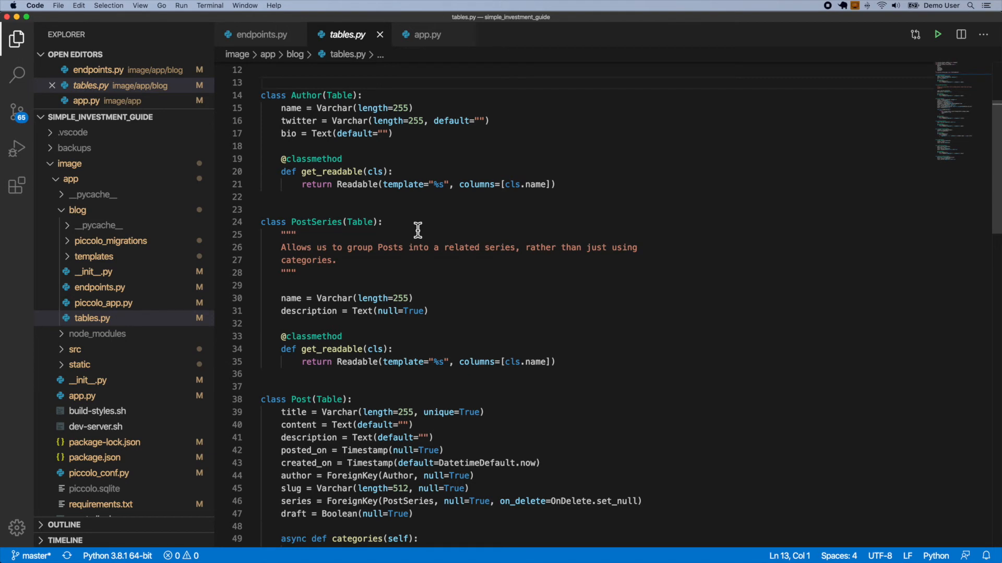
scroll("down", 3)
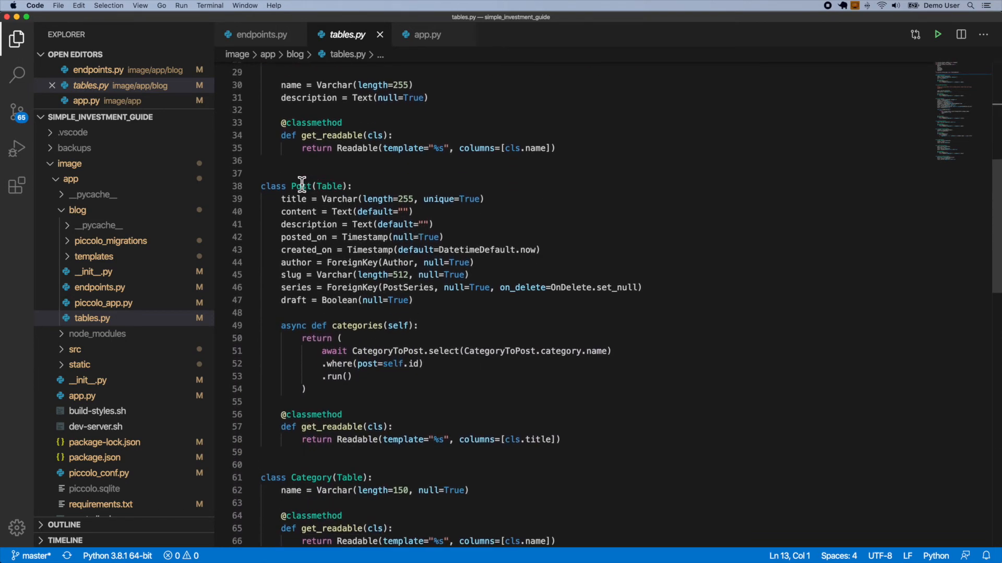
left_click(351, 186)
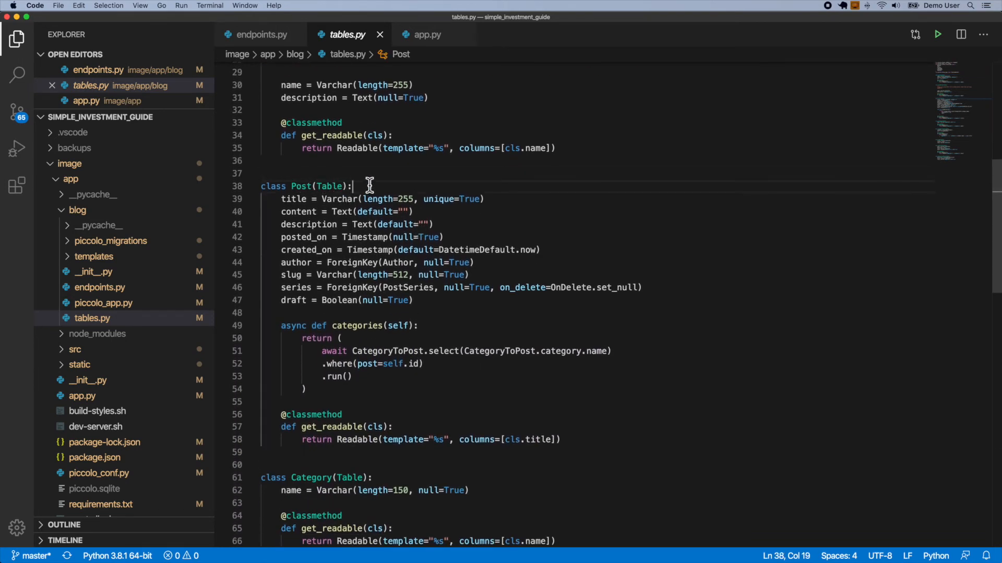
mouse_move(441, 308)
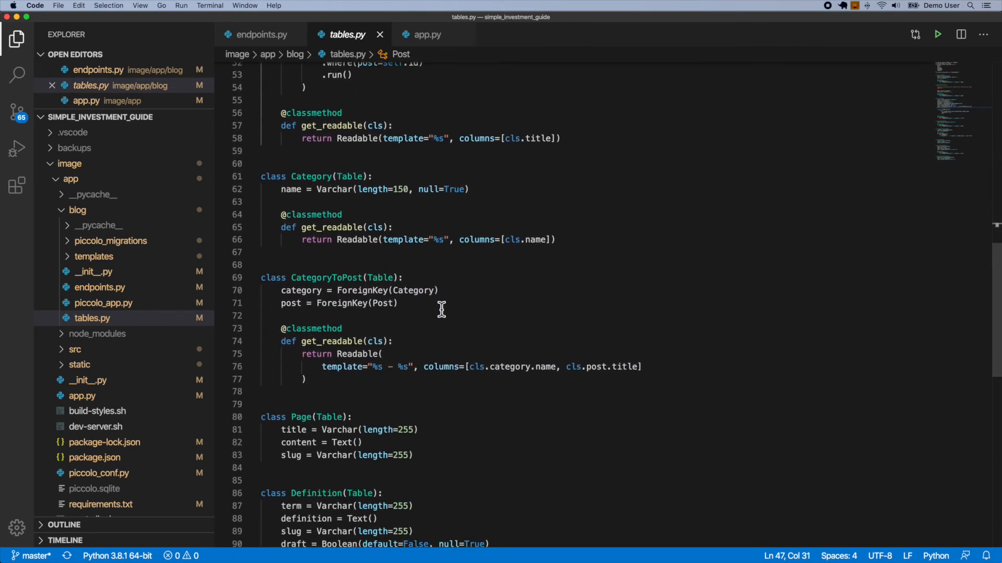
scroll("down", 3)
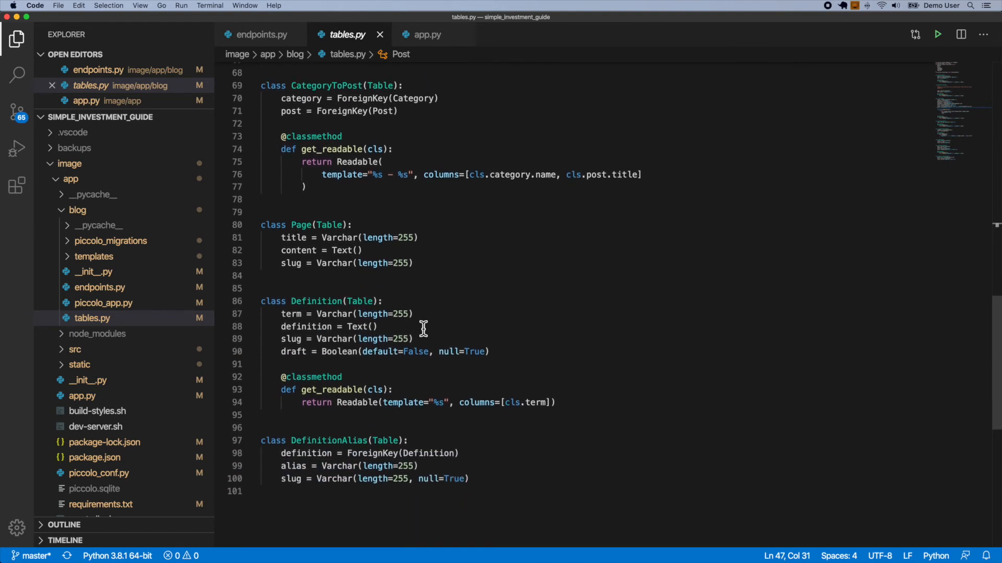
scroll("down", 3)
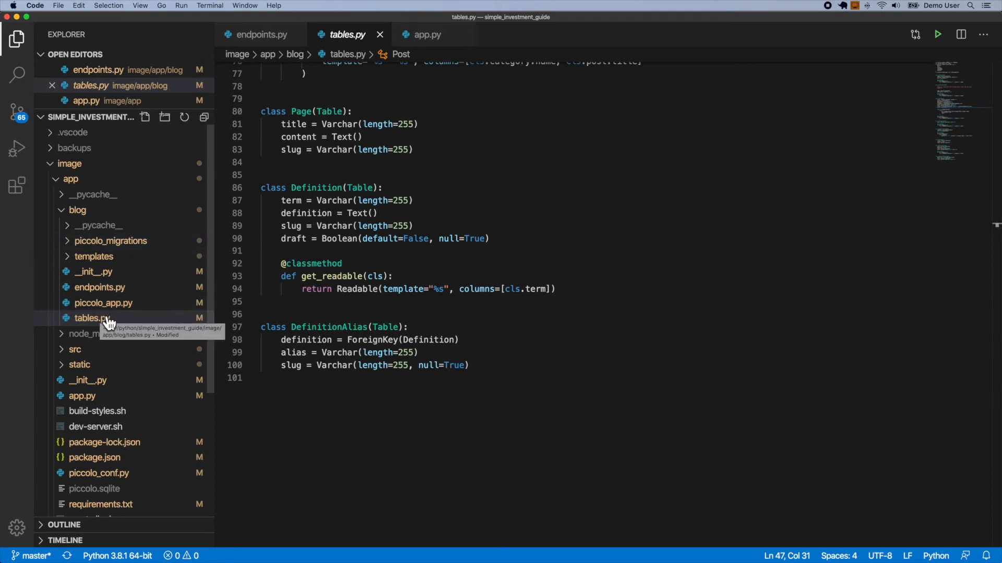
left_click(103, 302)
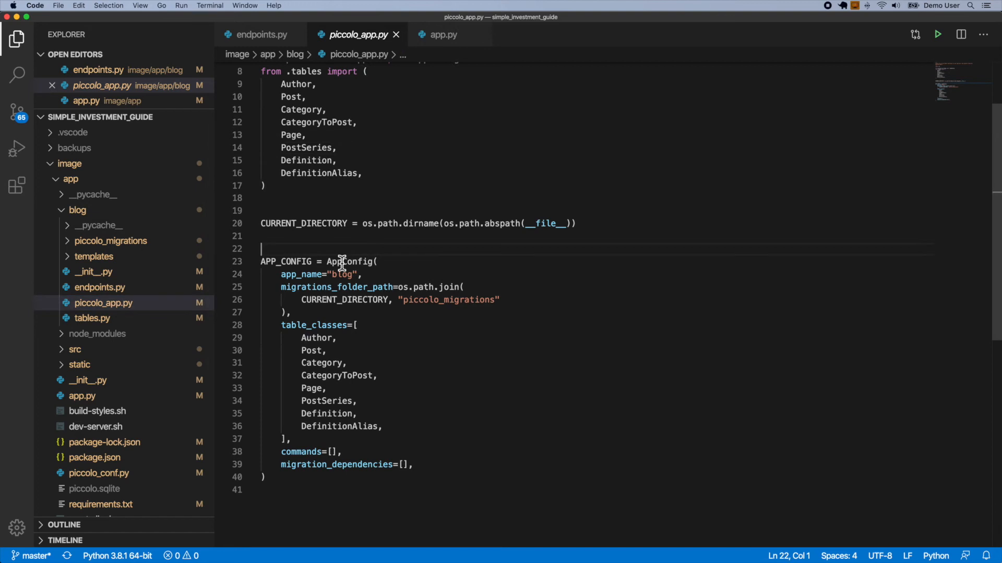
Highlight AppConfig in piccolo_app.py, then expand the piccolo_migrations folder
double_click(350, 261)
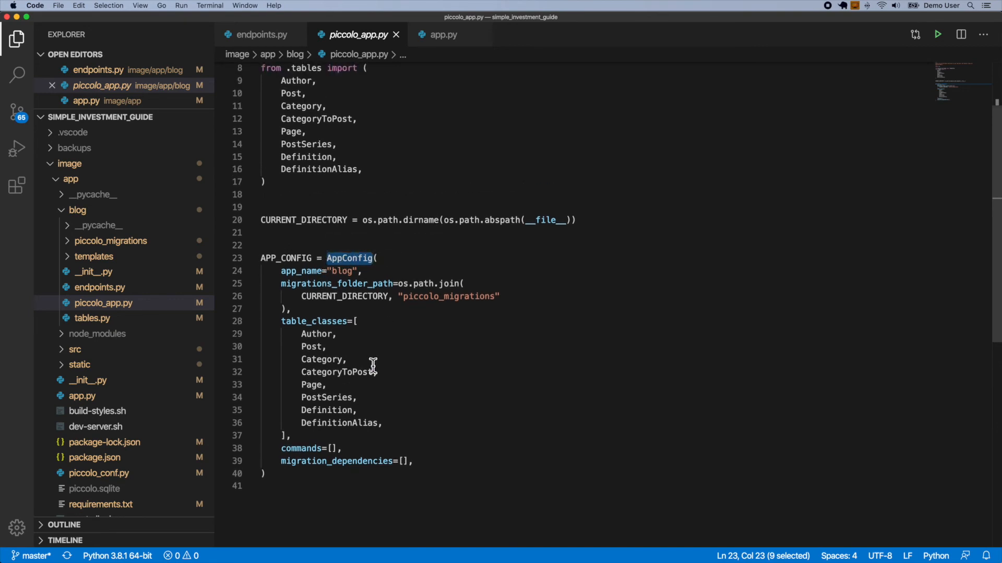
mouse_move(342, 342)
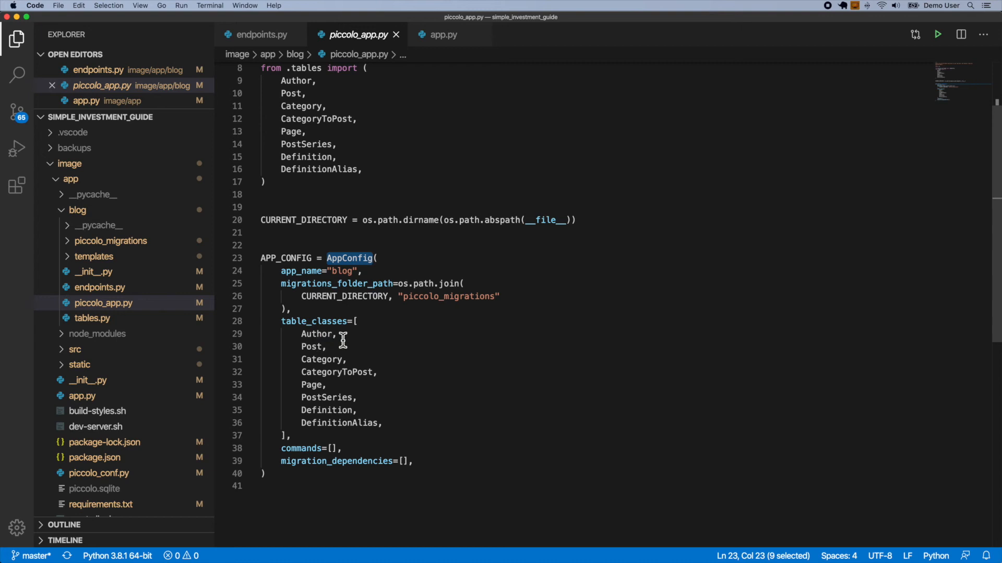
left_click(343, 333)
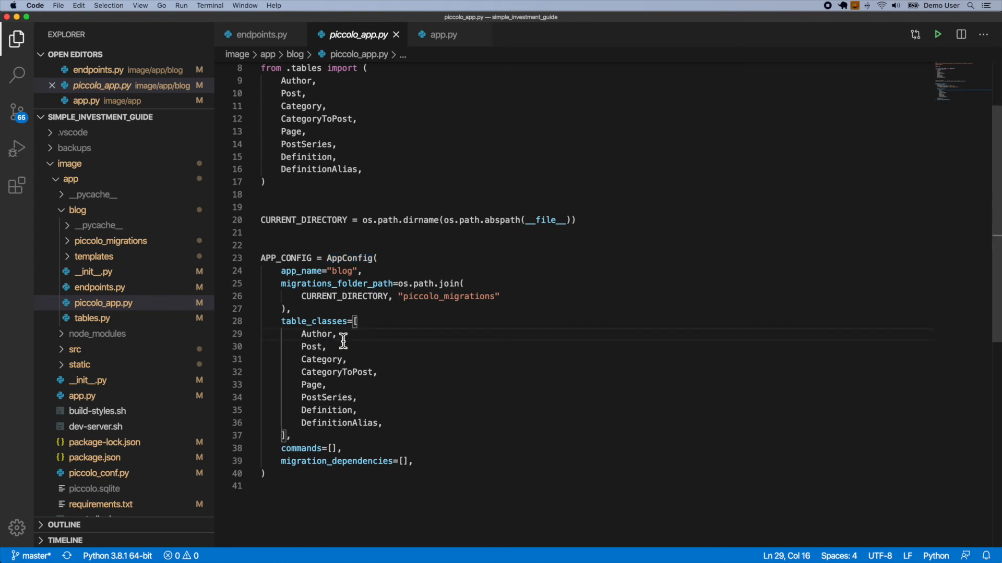
left_click(110, 241)
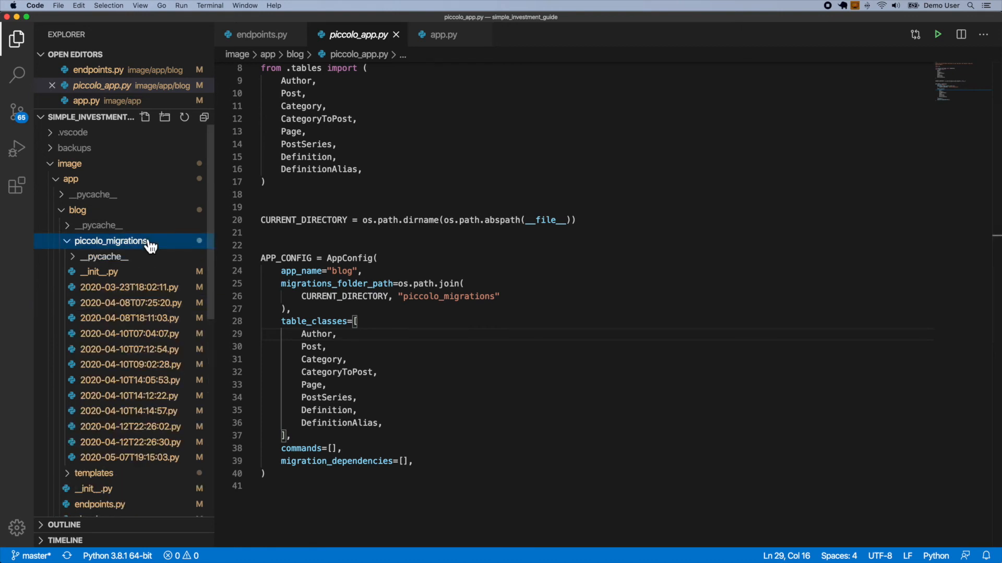
mouse_move(148, 432)
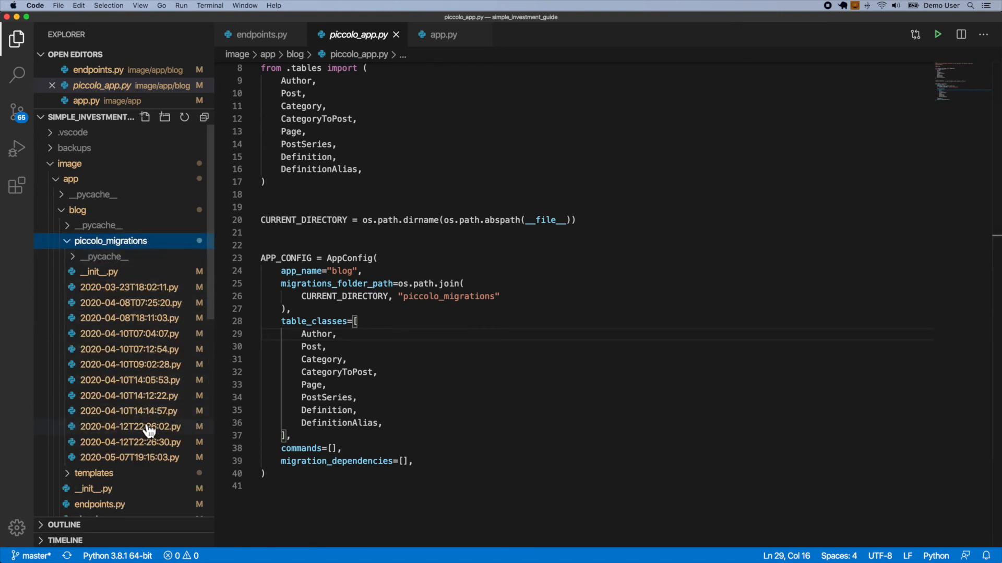
Open the migration file 2020-03-23T18:02:11.py
double_click(128, 286)
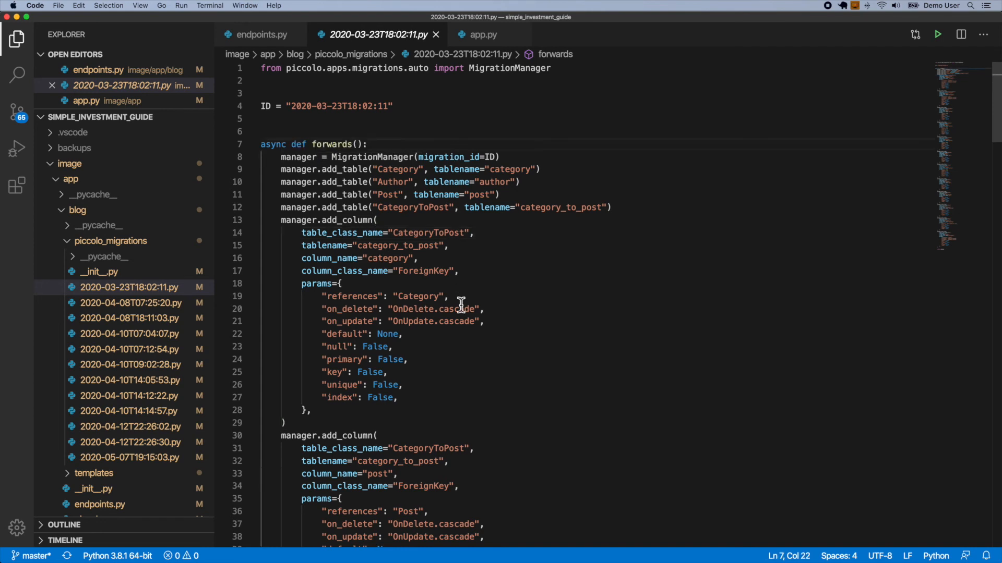
mouse_move(526, 375)
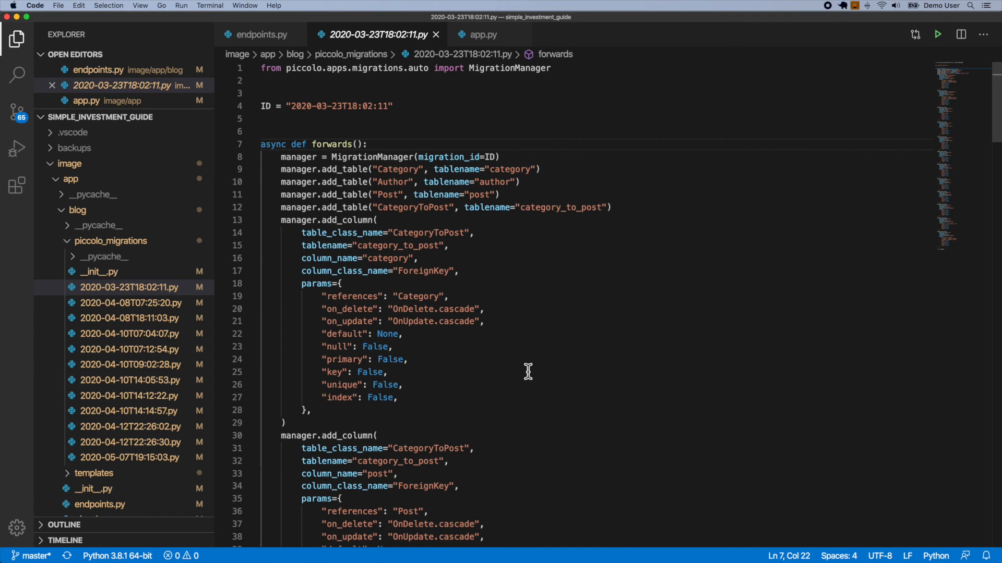
mouse_move(549, 345)
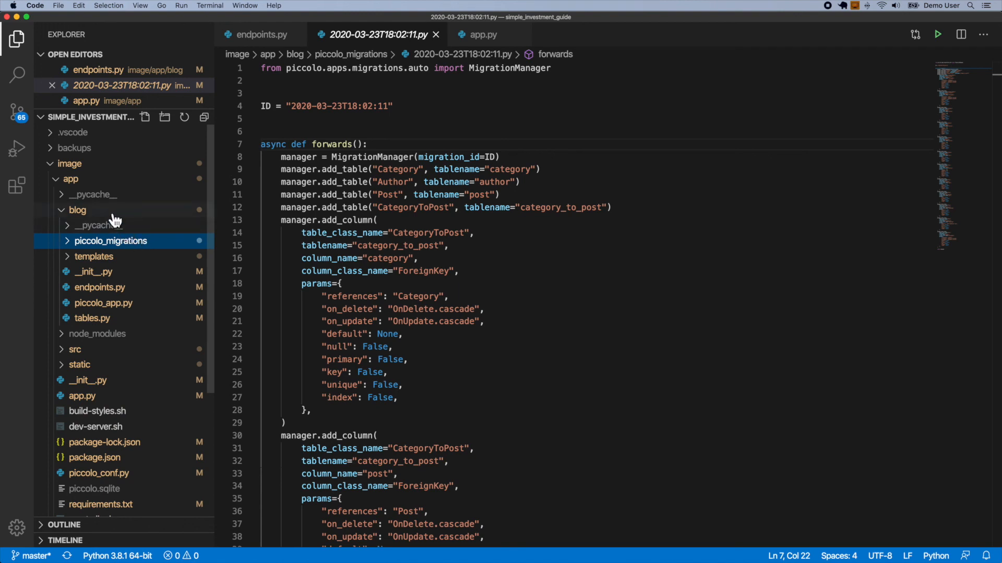
Collapse the blog folder and expand src and its less folder
left_click(77, 210)
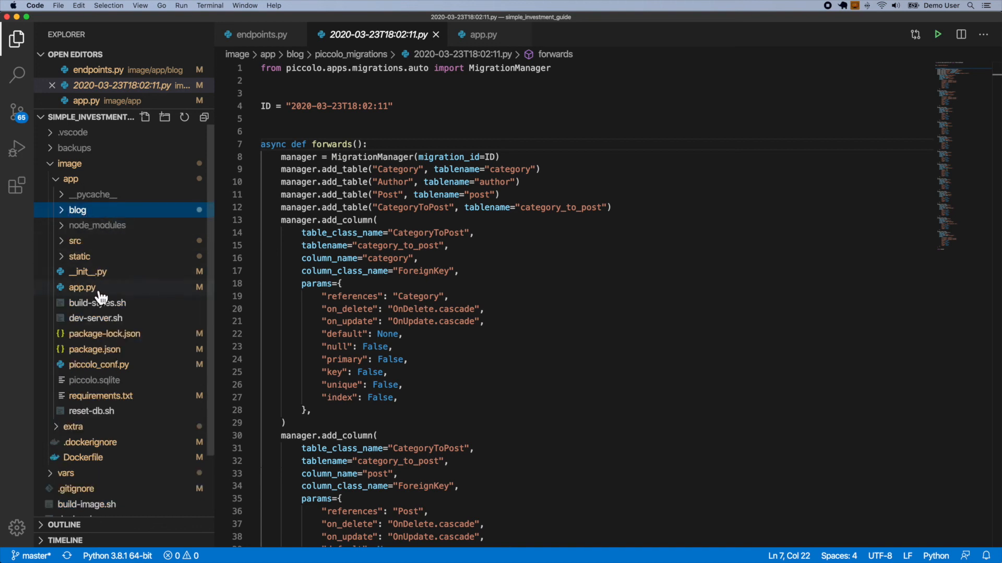
mouse_move(82, 287)
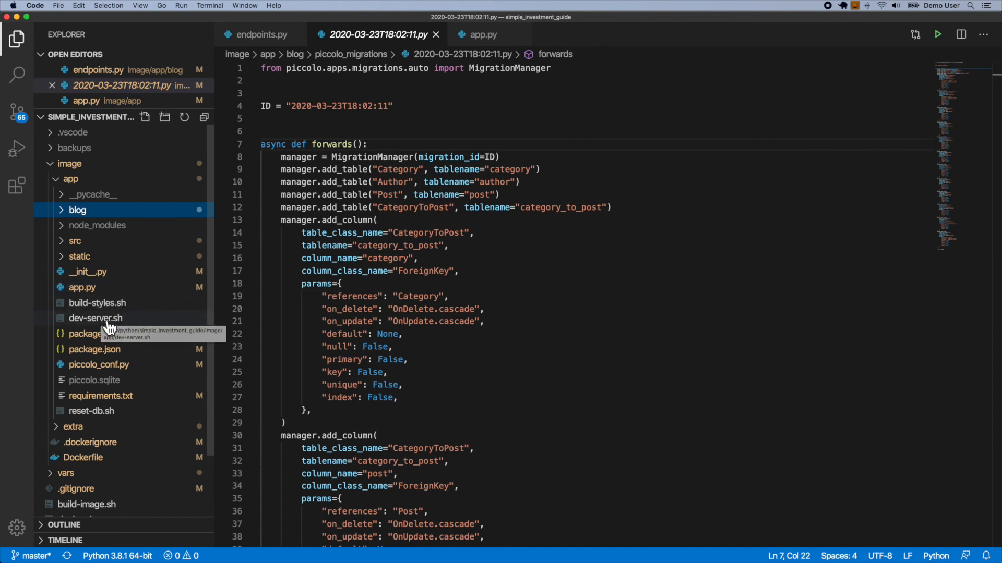
mouse_move(107, 265)
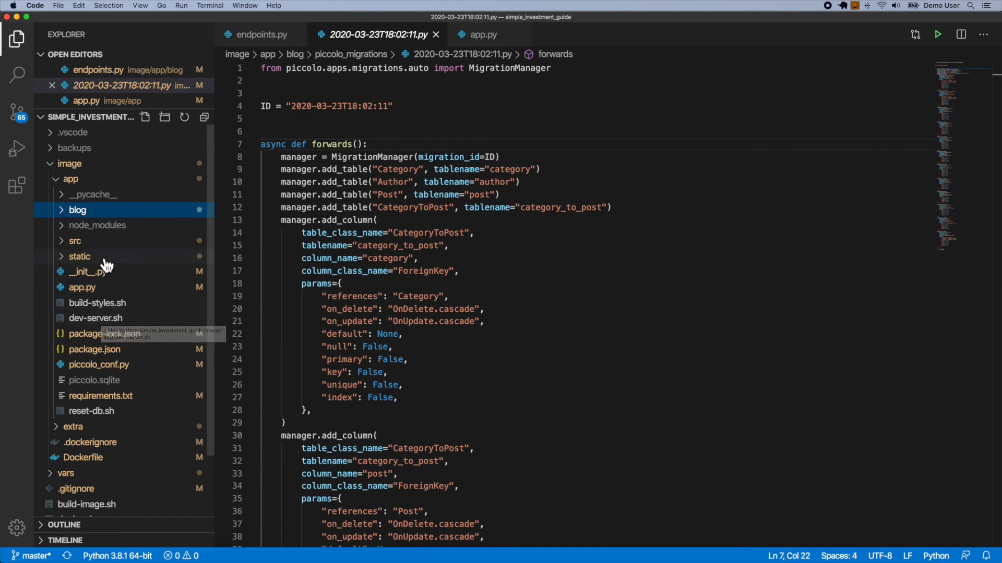
left_click(75, 241)
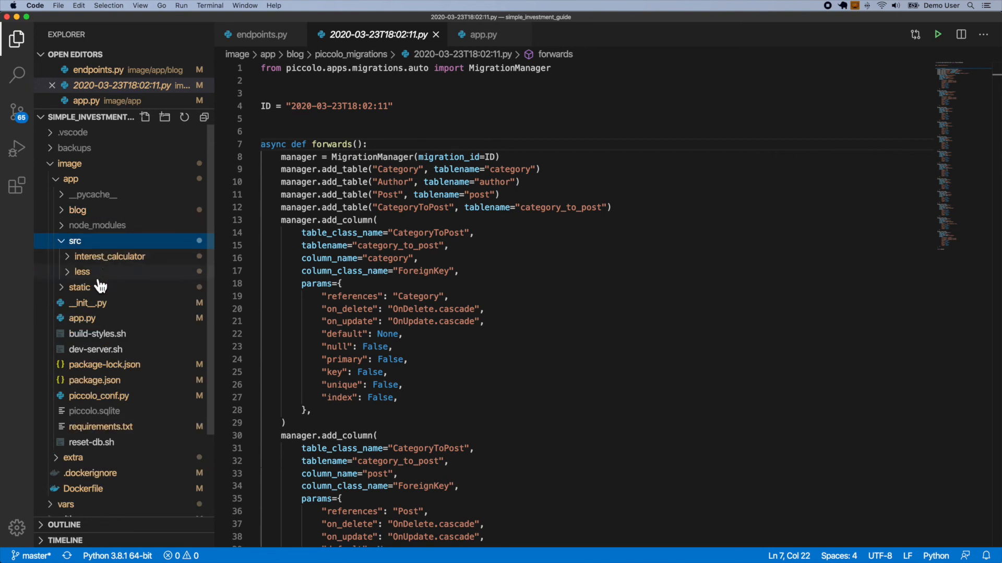
left_click(82, 271)
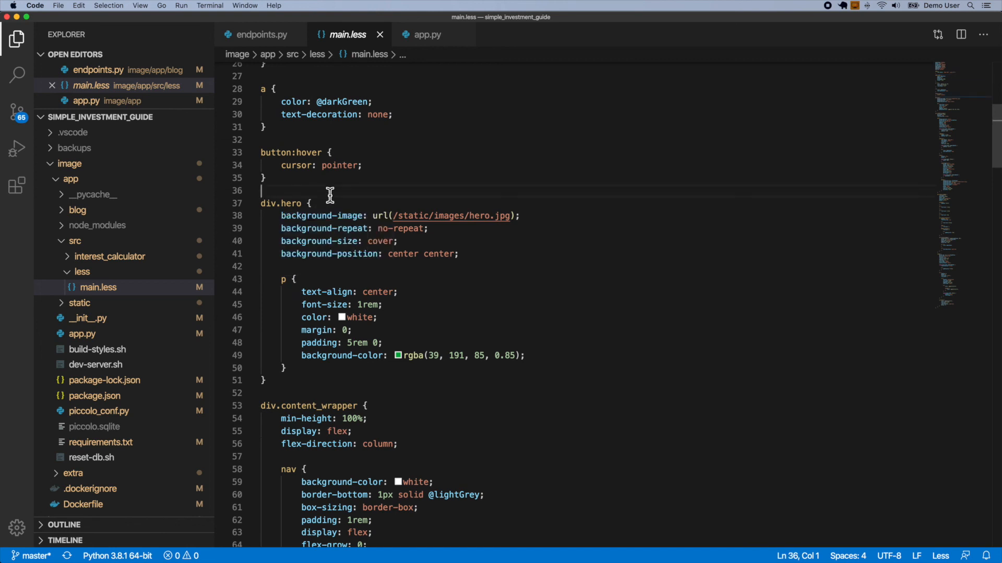
Open build-styles.sh and highlight the less-watch-compiler command
left_click(81, 272)
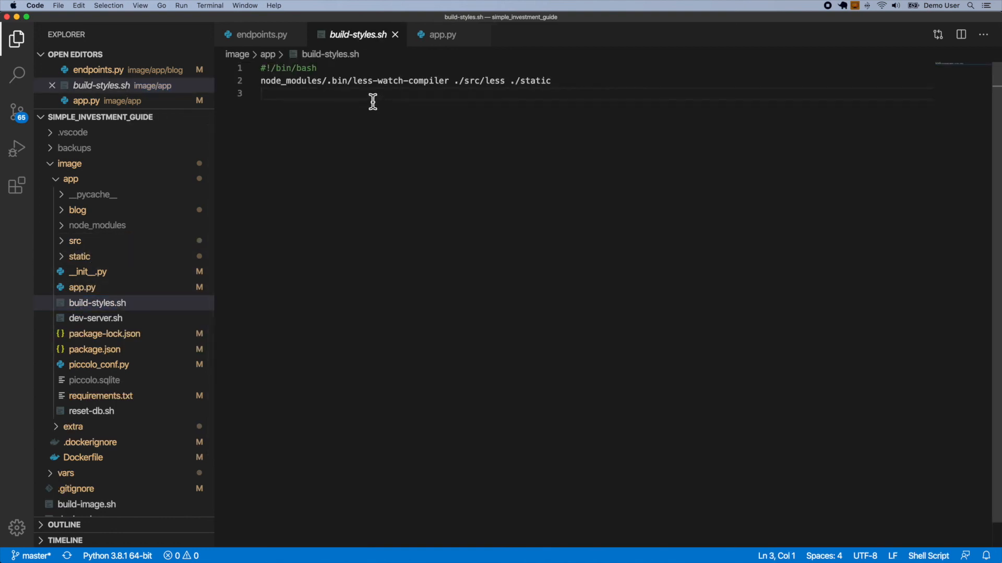
double_click(400, 80)
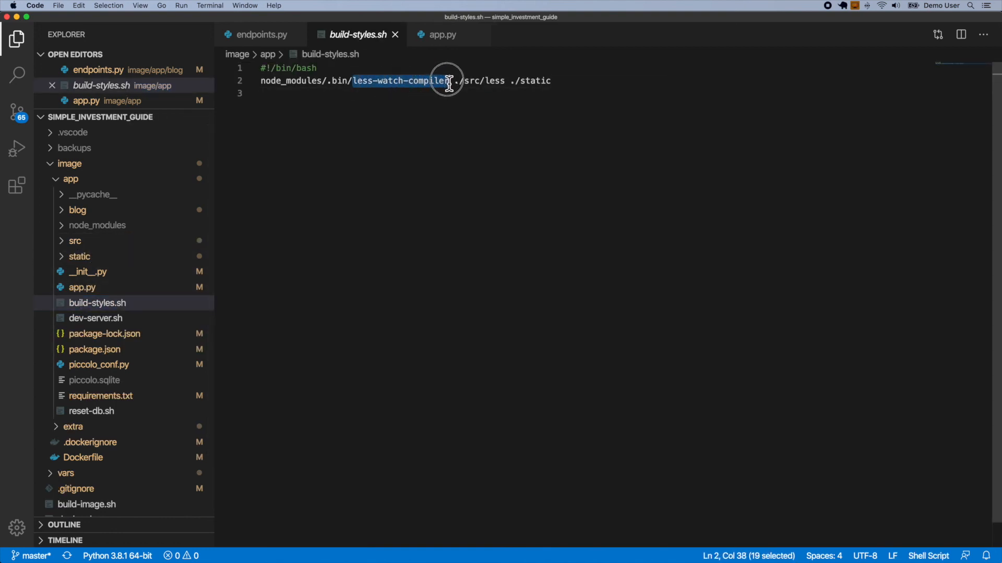